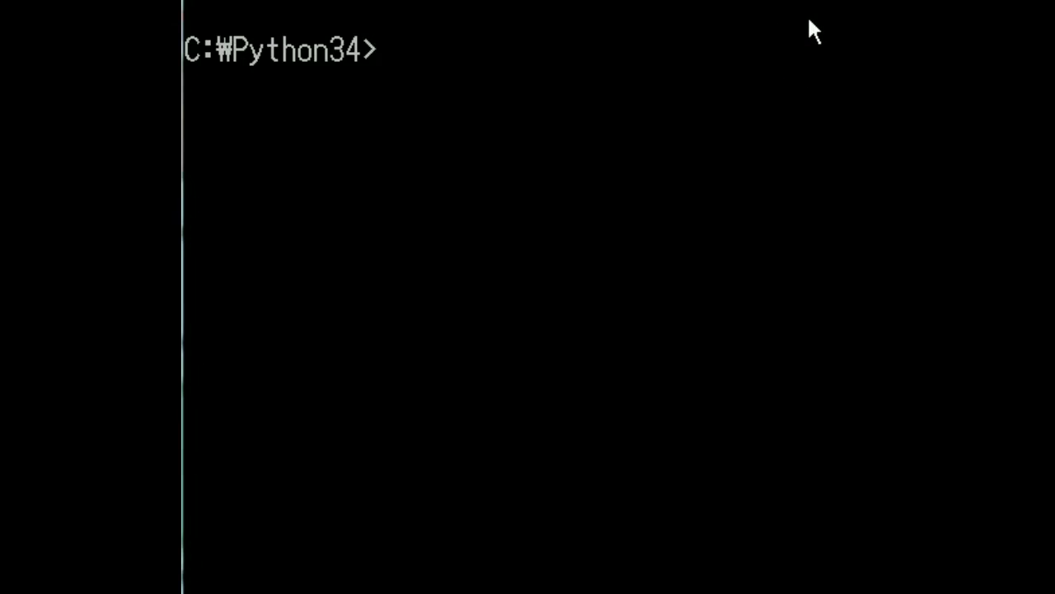
mouse_move(788, 26)
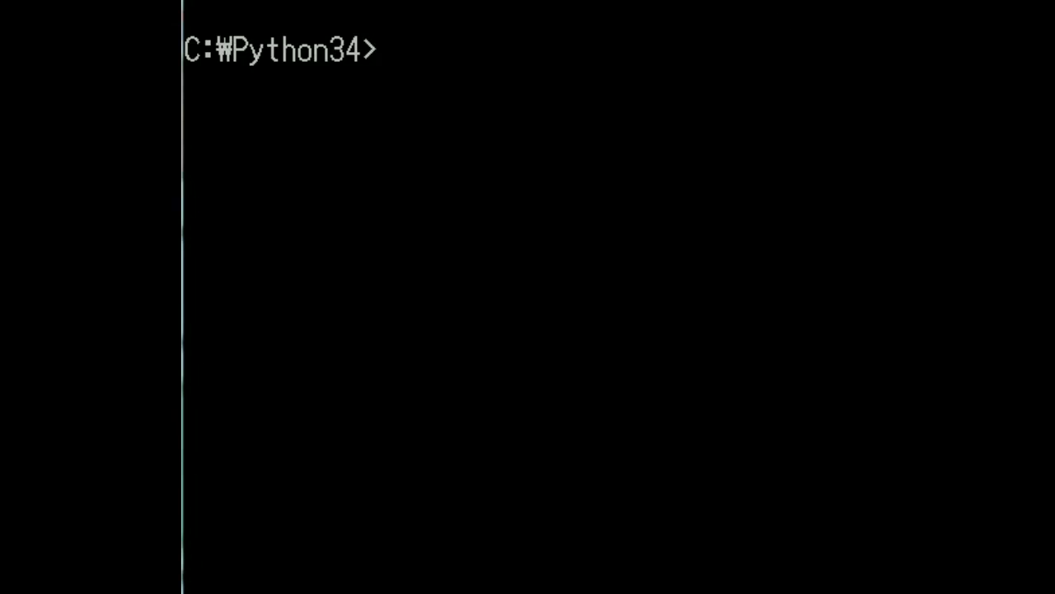
Launch the cc2.py switch simulator with python from the C:\Python34 prompt
text(python cc2.py)
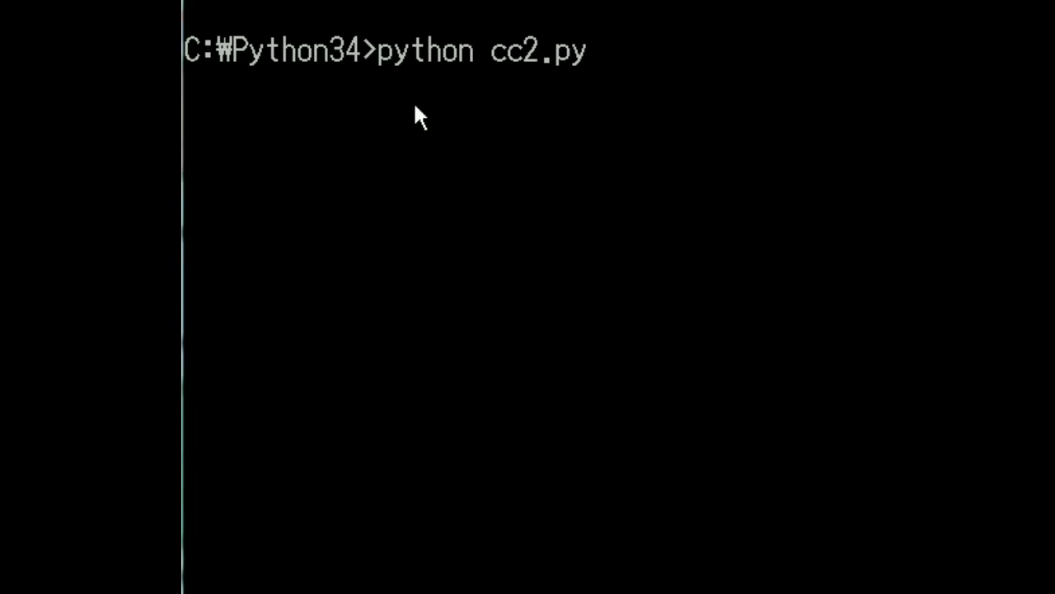
mouse_move(542, 89)
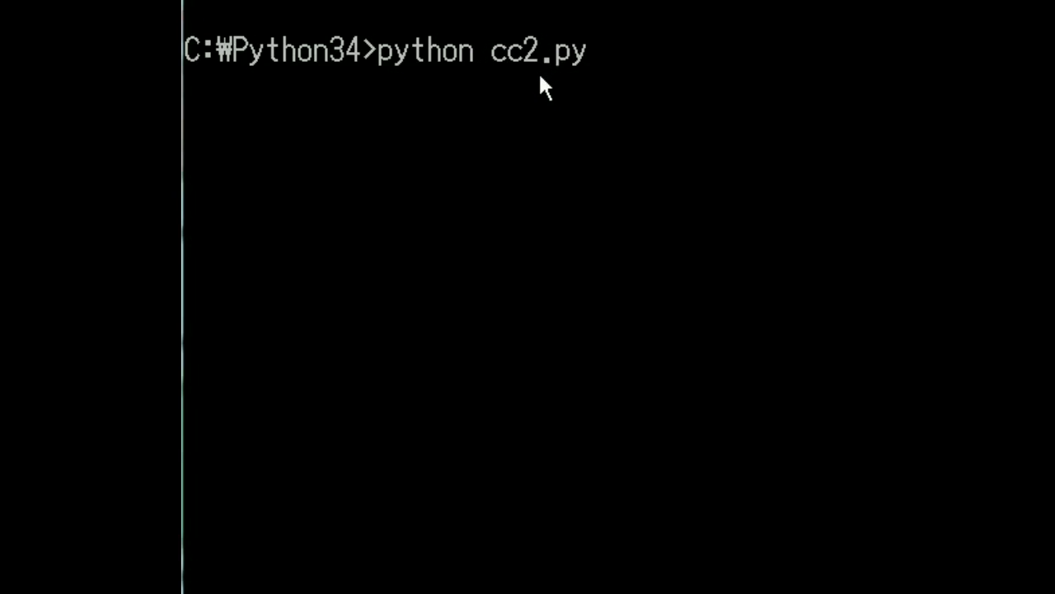
mouse_move(569, 86)
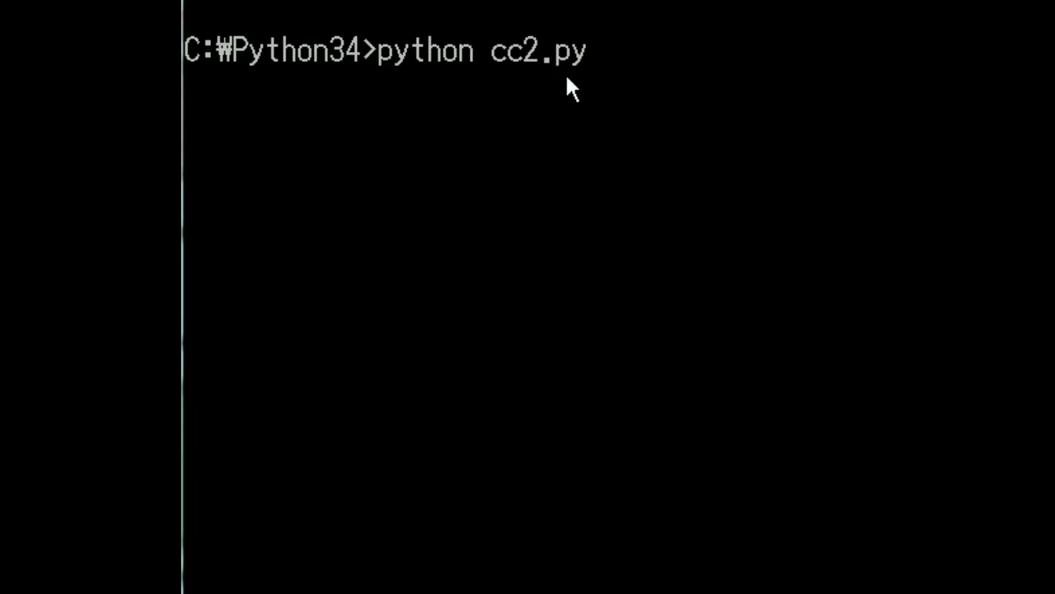
mouse_move(610, 66)
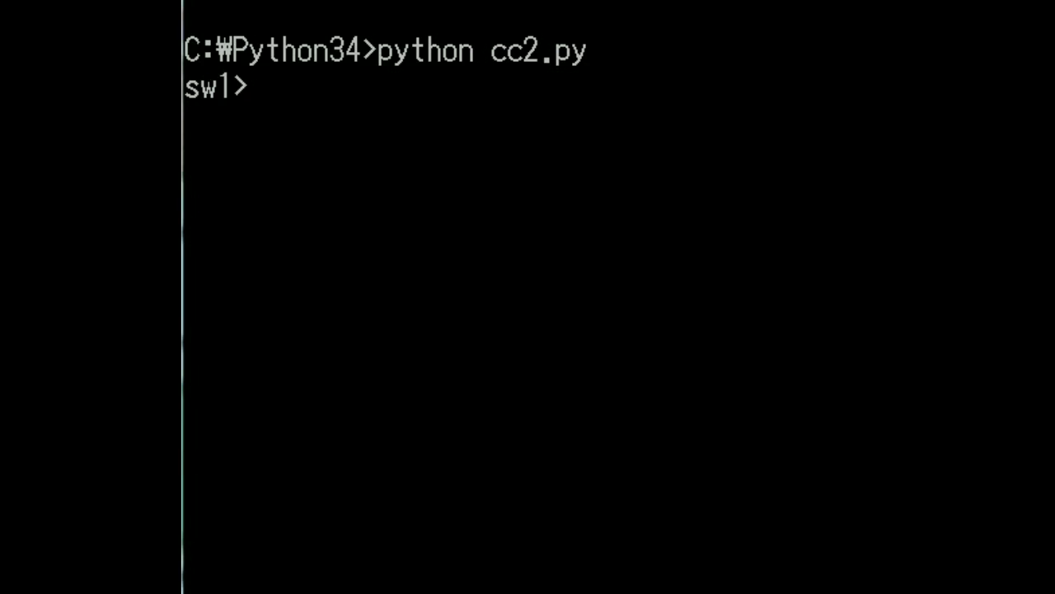
mouse_move(289, 135)
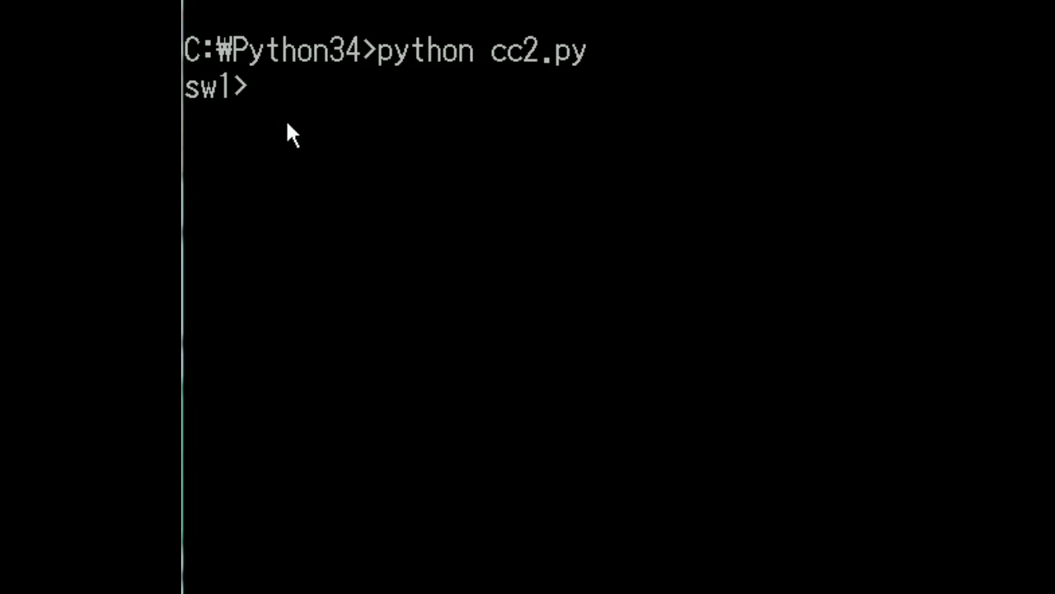
mouse_move(293, 123)
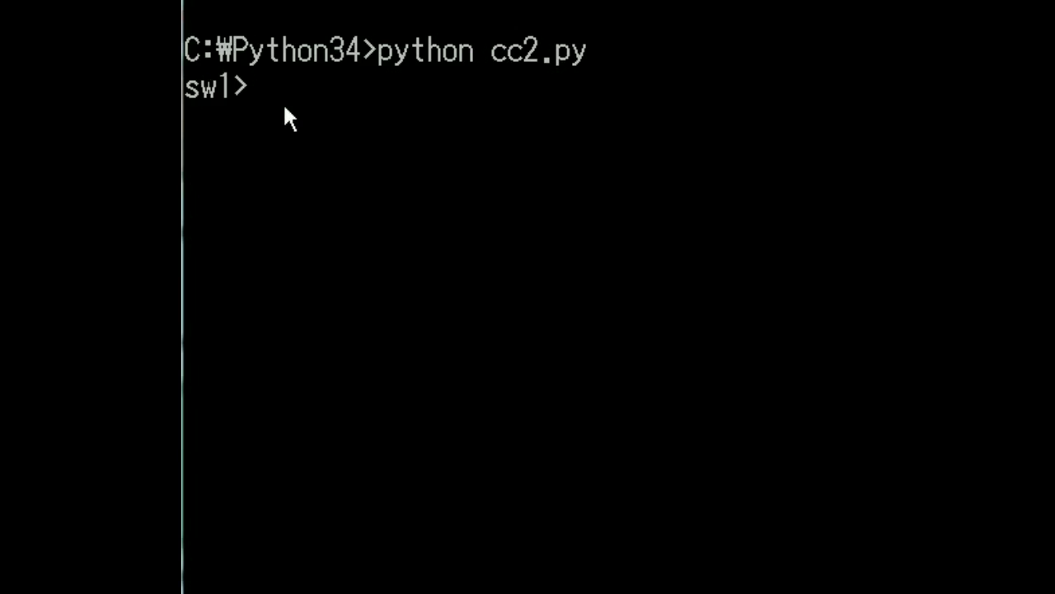
mouse_move(295, 113)
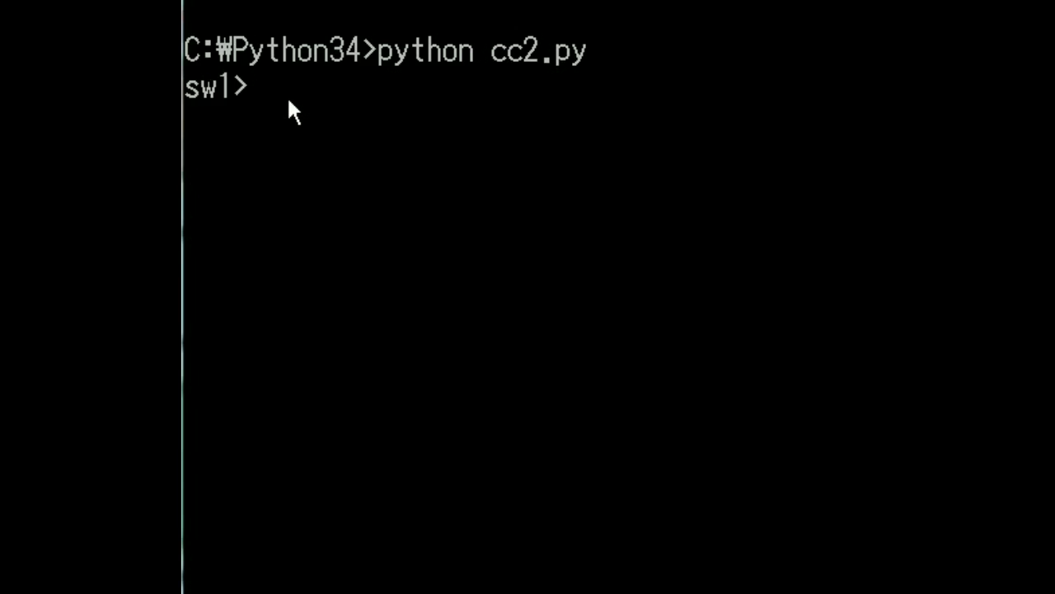
List the simulator's supported commands with help at the sw1> prompt
text(help)
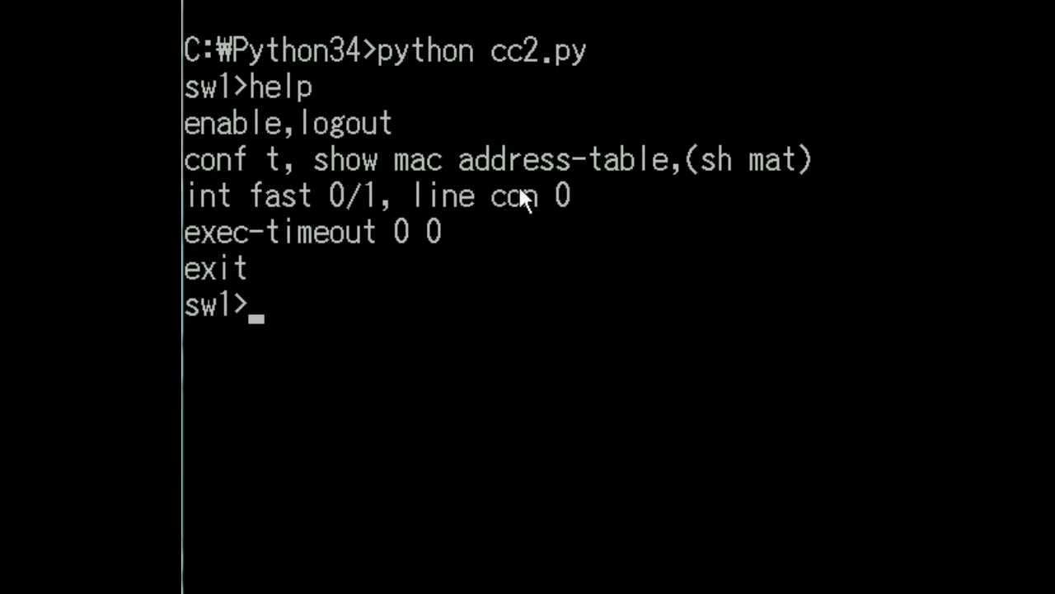
mouse_move(267, 247)
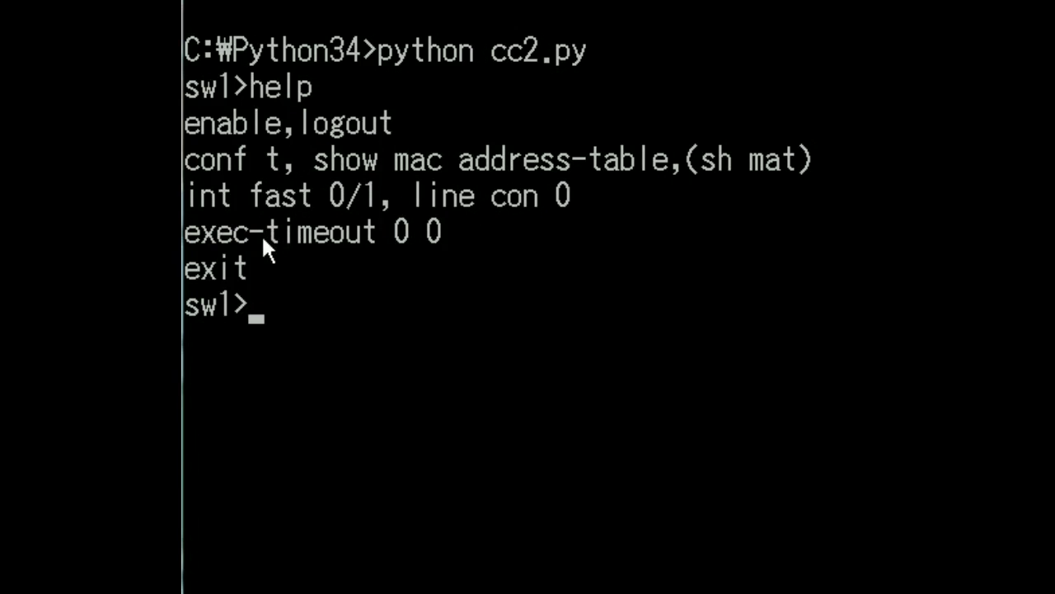
mouse_move(231, 135)
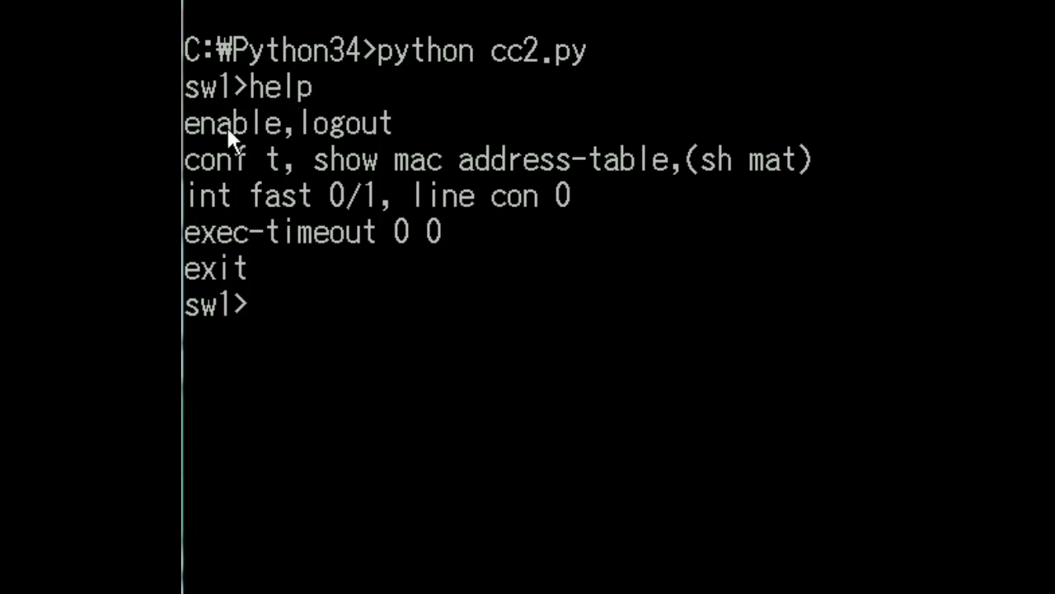
mouse_move(338, 139)
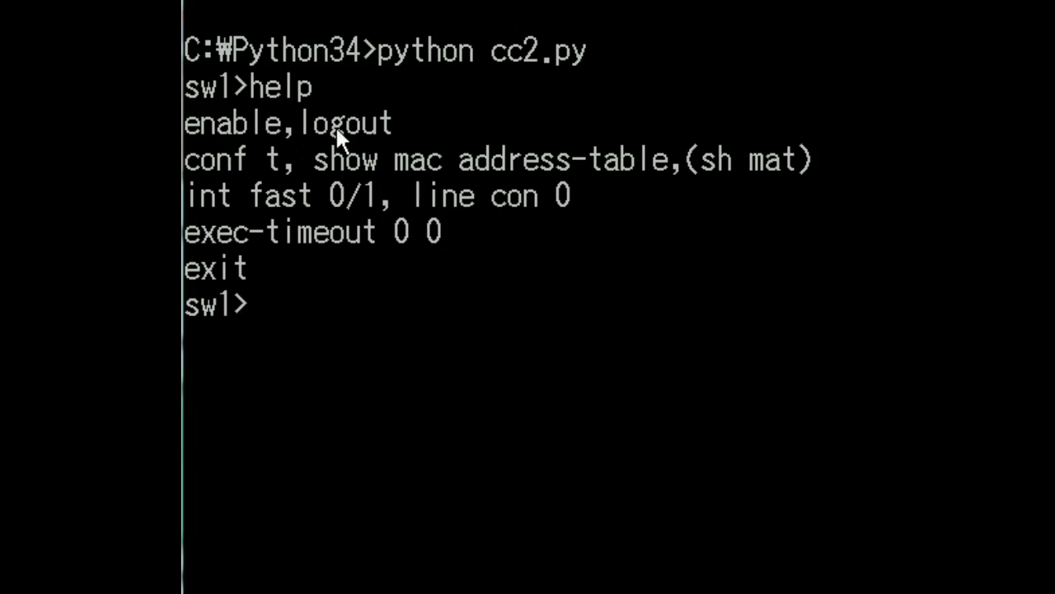
mouse_move(394, 185)
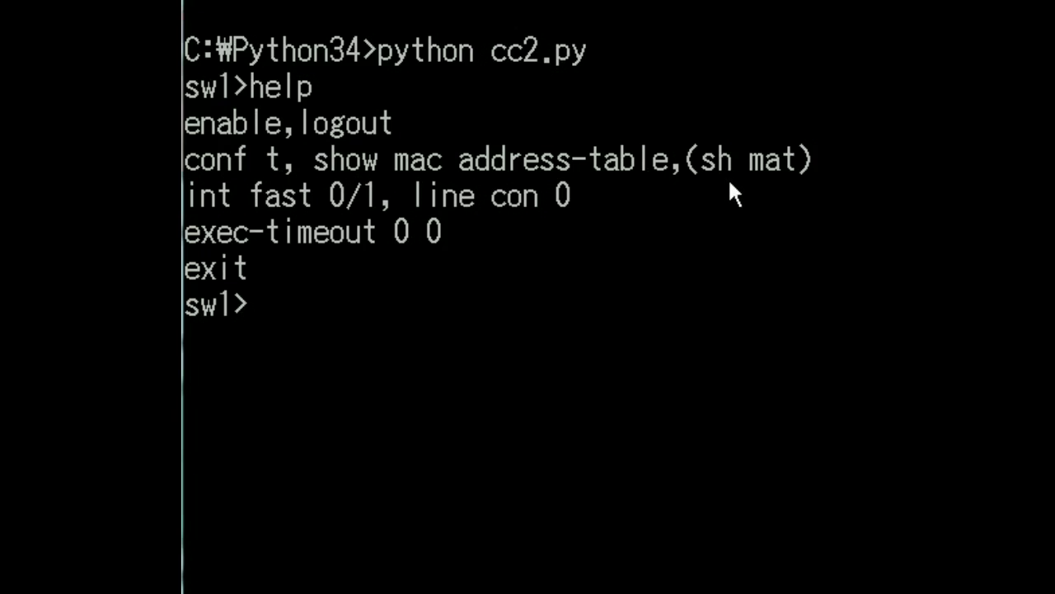
mouse_move(790, 188)
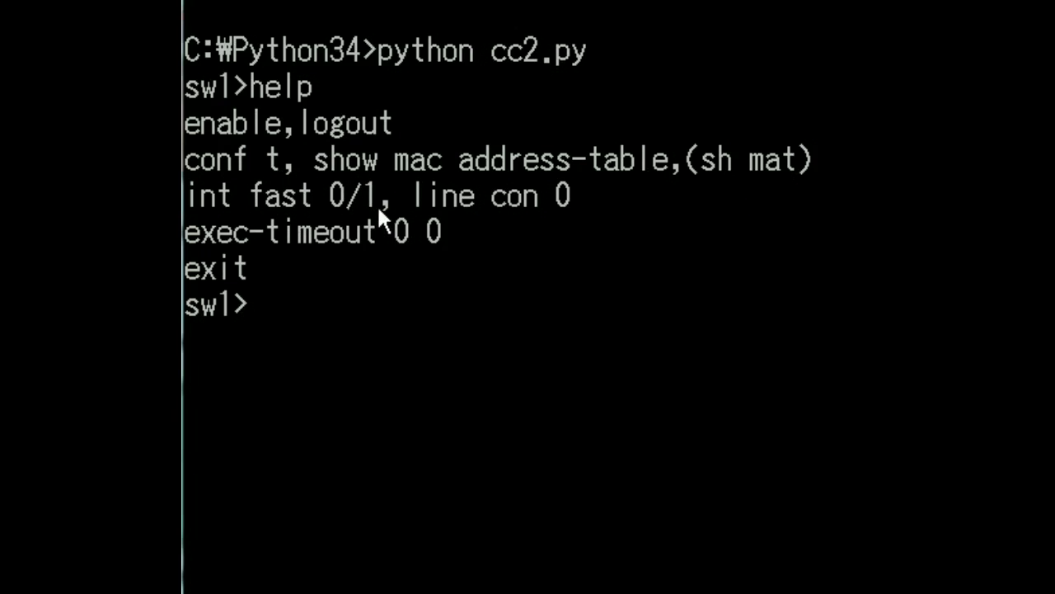
mouse_move(240, 263)
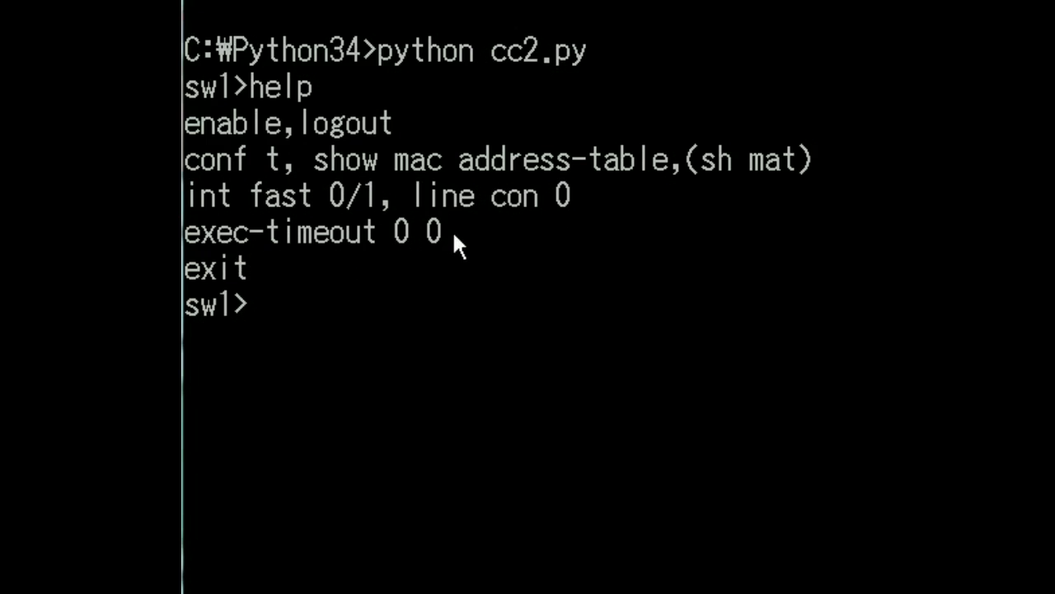
mouse_move(361, 211)
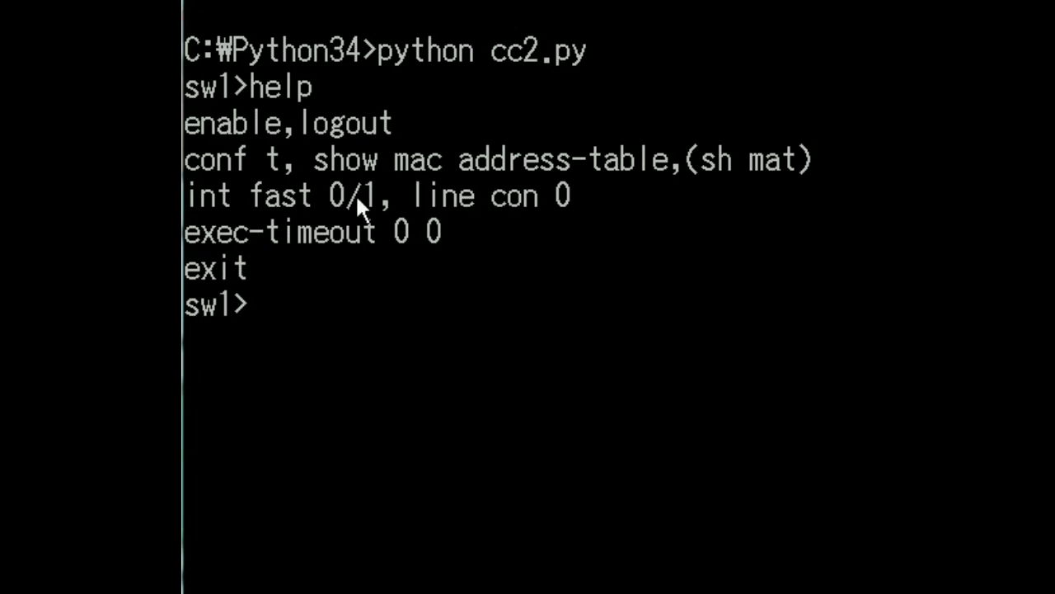
mouse_move(808, 15)
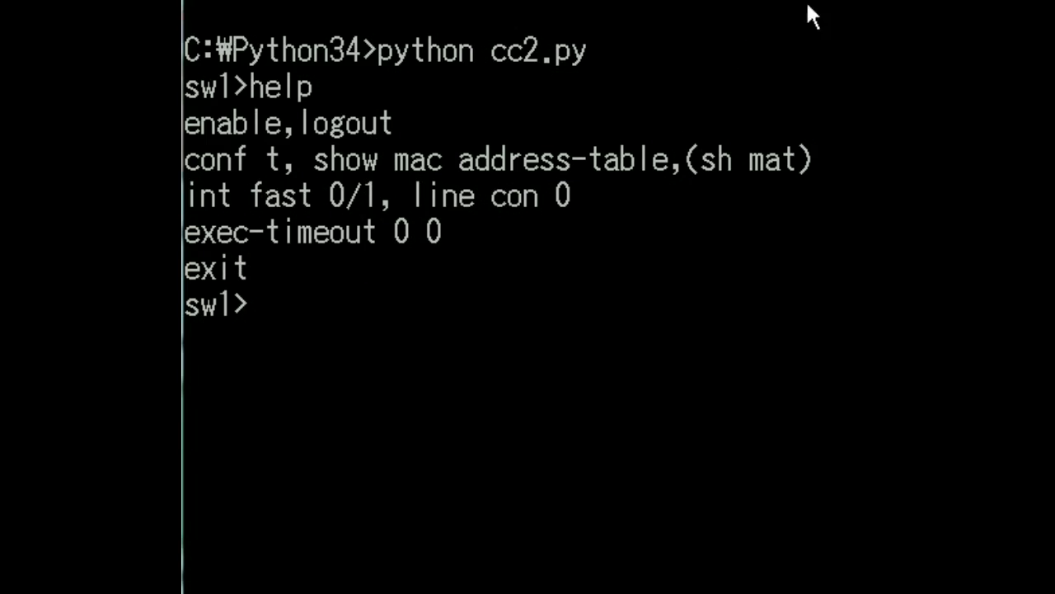
mouse_move(821, 40)
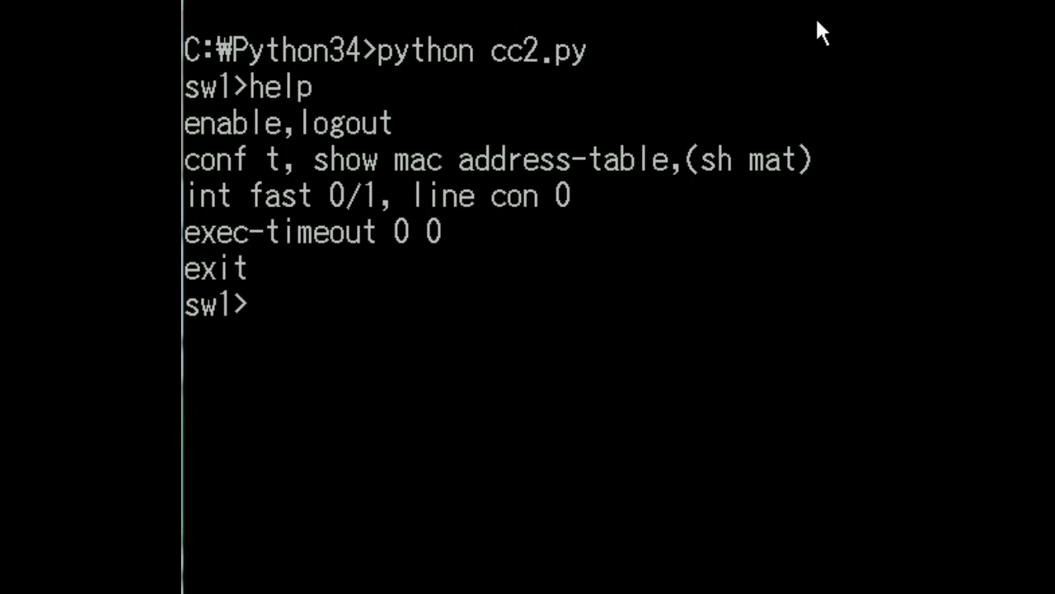
mouse_move(234, 330)
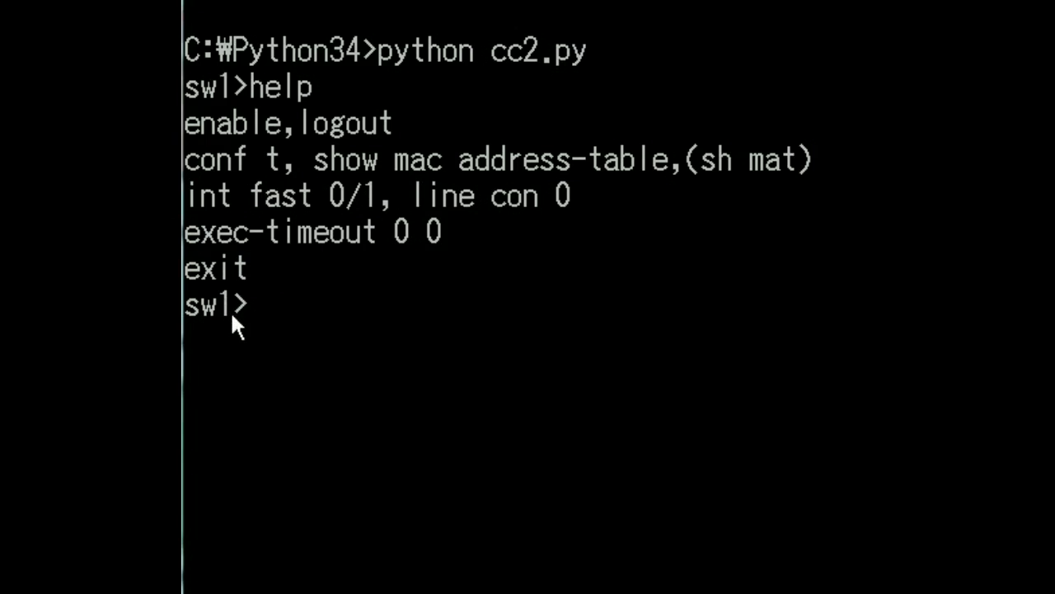
mouse_move(251, 327)
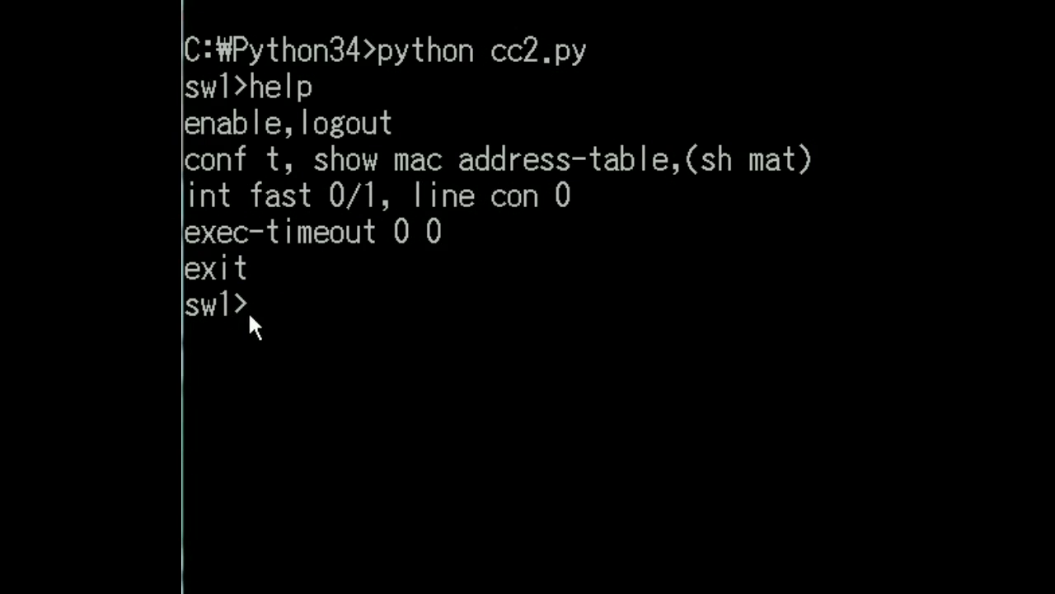
mouse_move(239, 333)
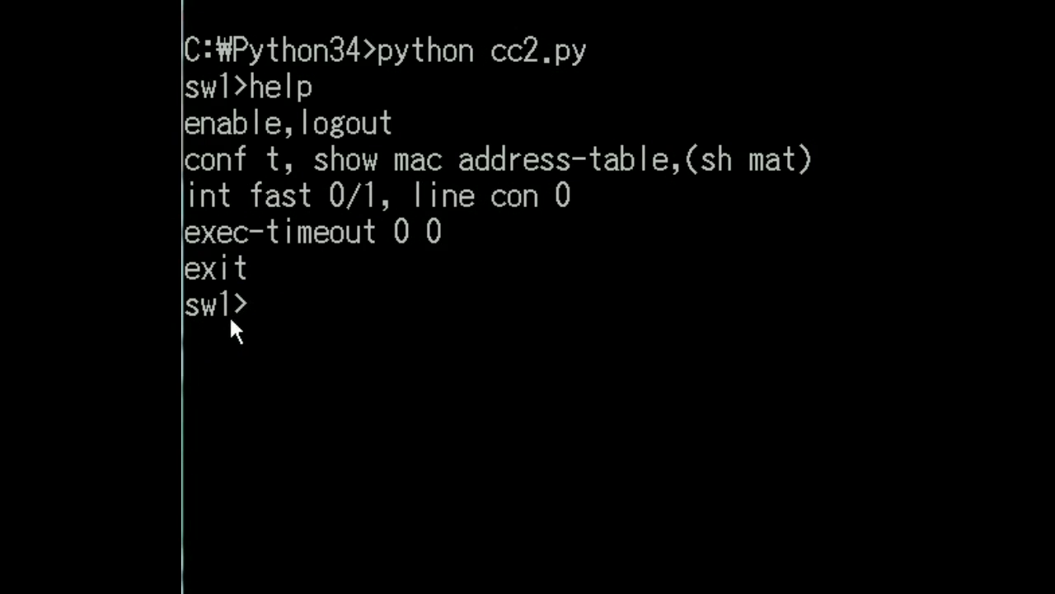
mouse_move(239, 145)
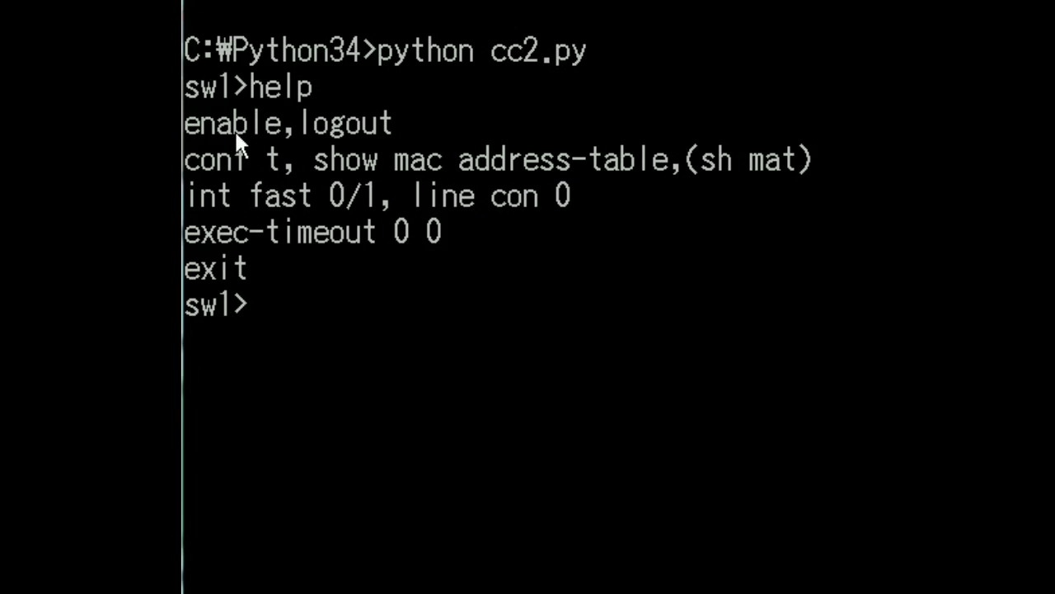
Enter privileged mode with enable so the prompt becomes sw1#
text(en)
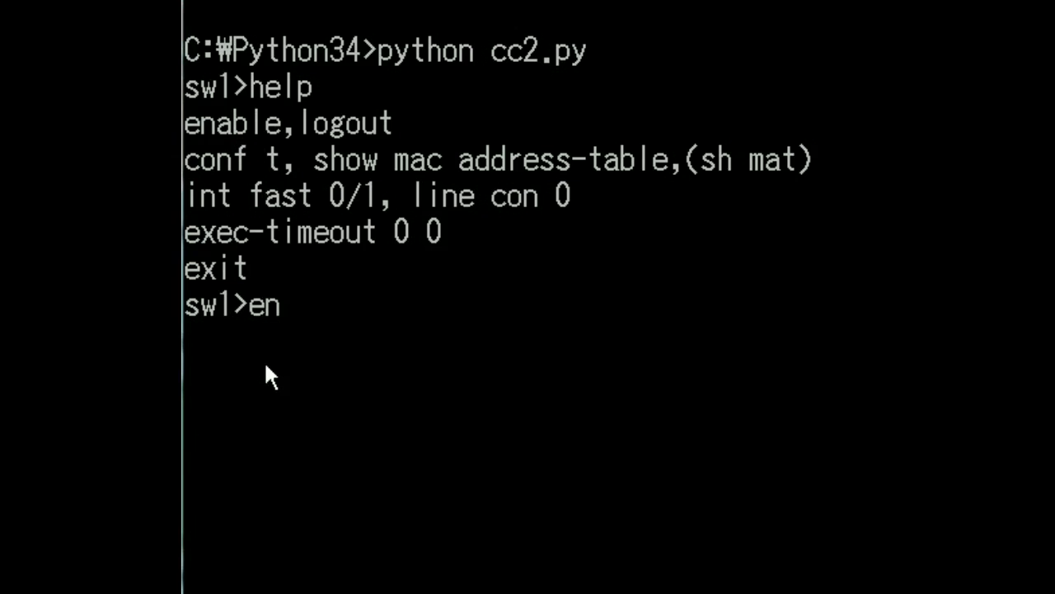
key(Return)
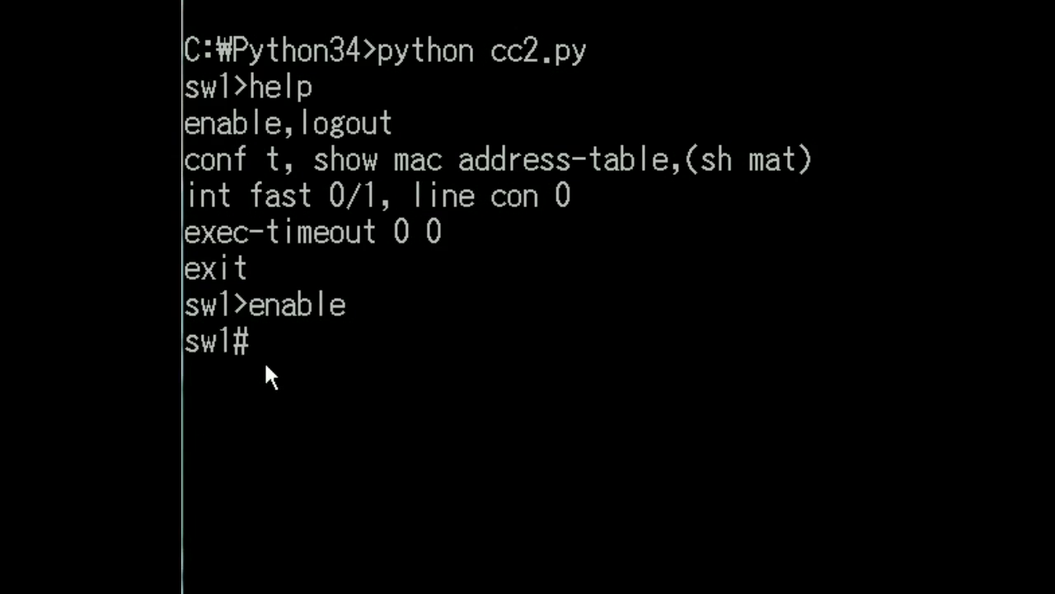
mouse_move(222, 380)
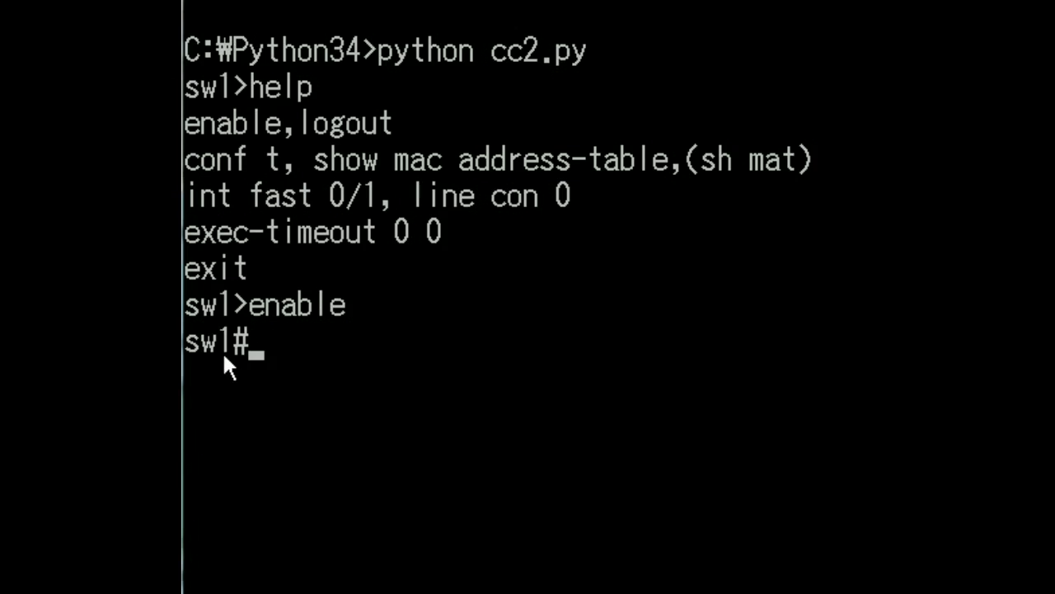
mouse_move(255, 359)
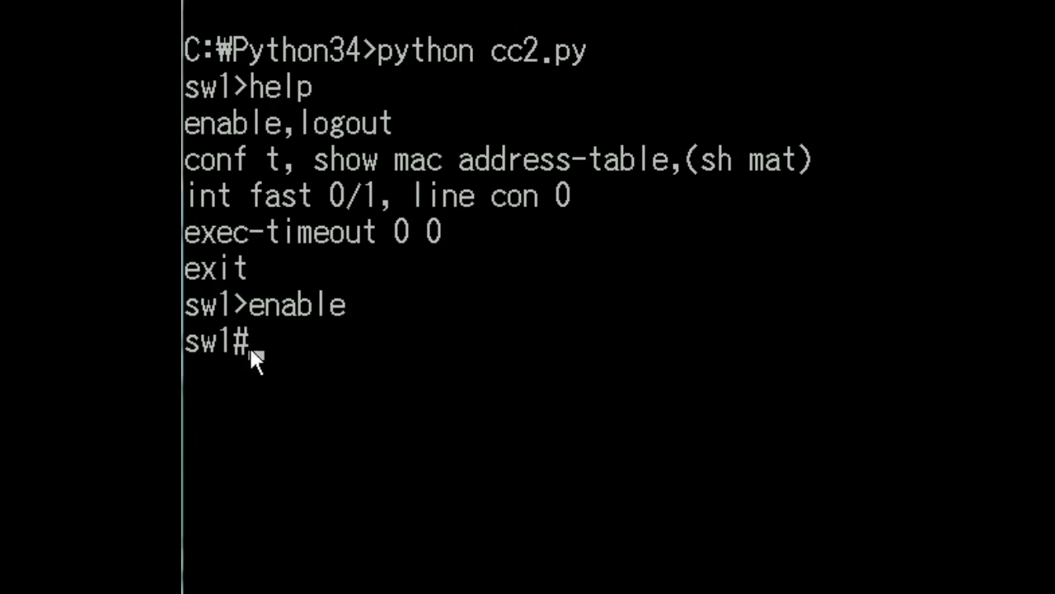
mouse_move(399, 175)
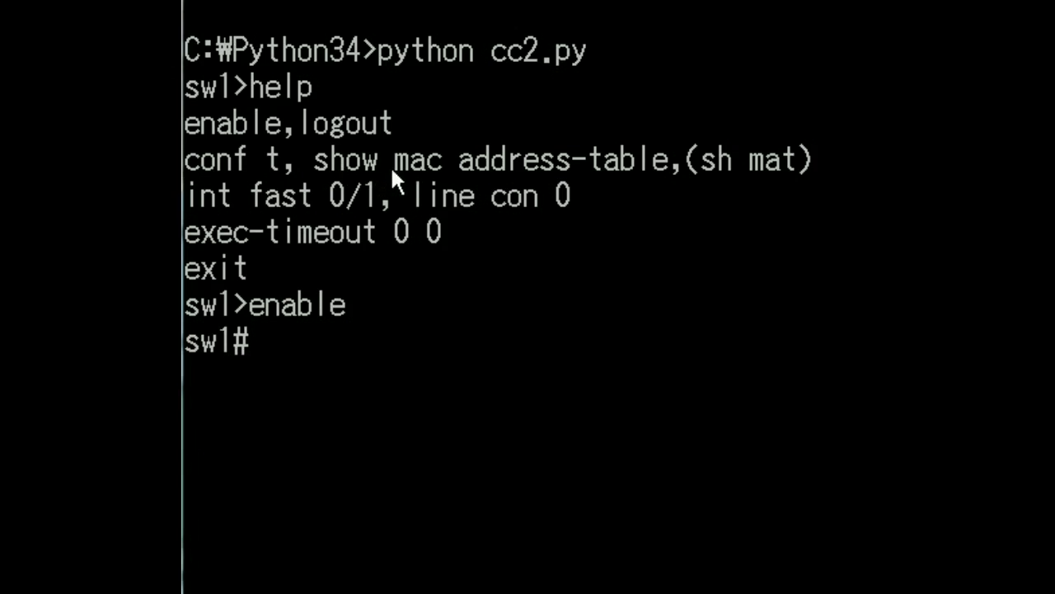
mouse_move(628, 188)
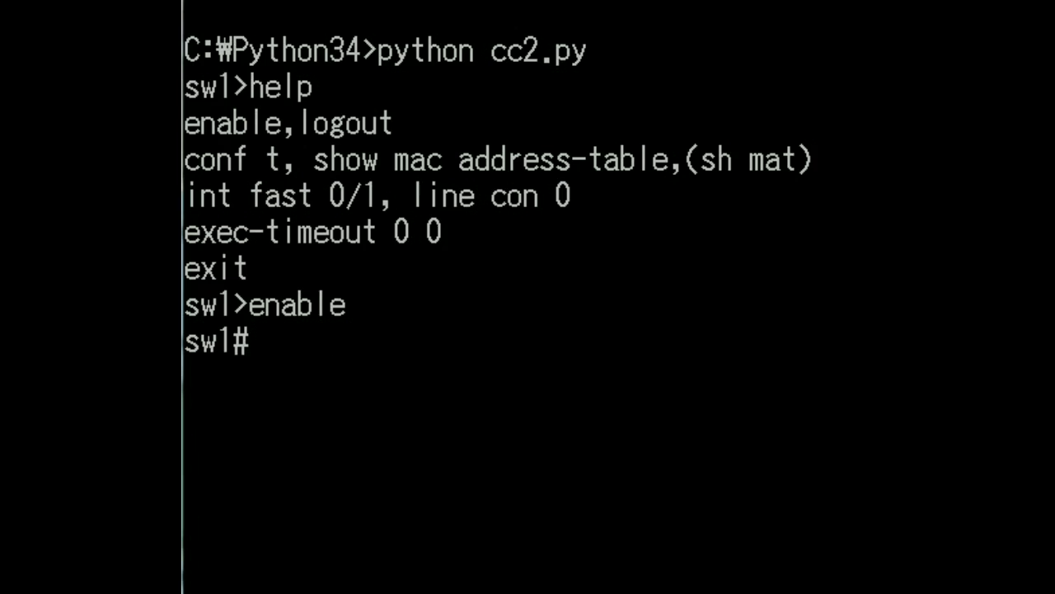
text(show m)
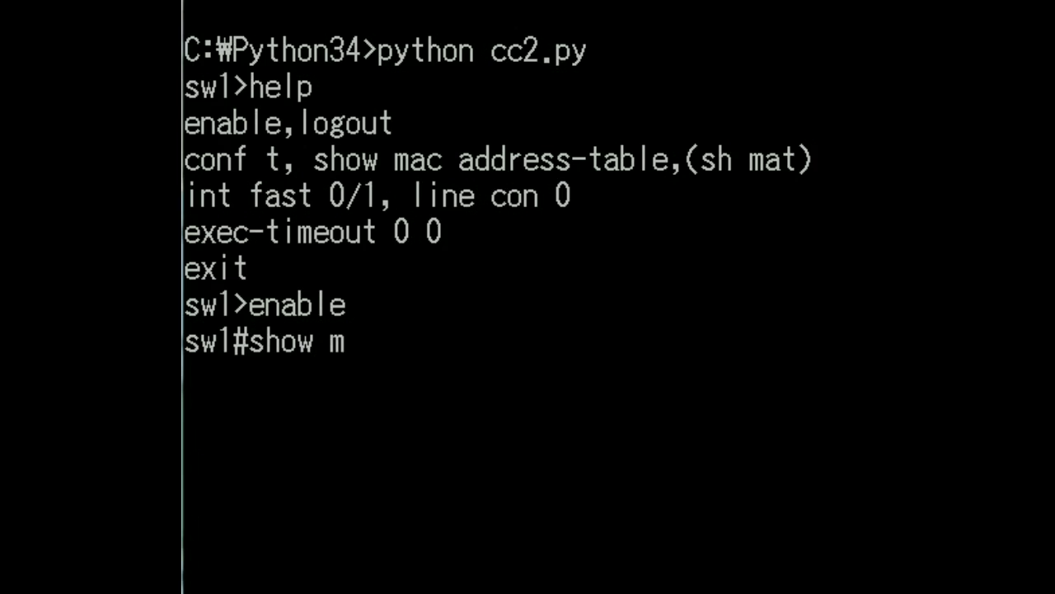
text(ac addre)
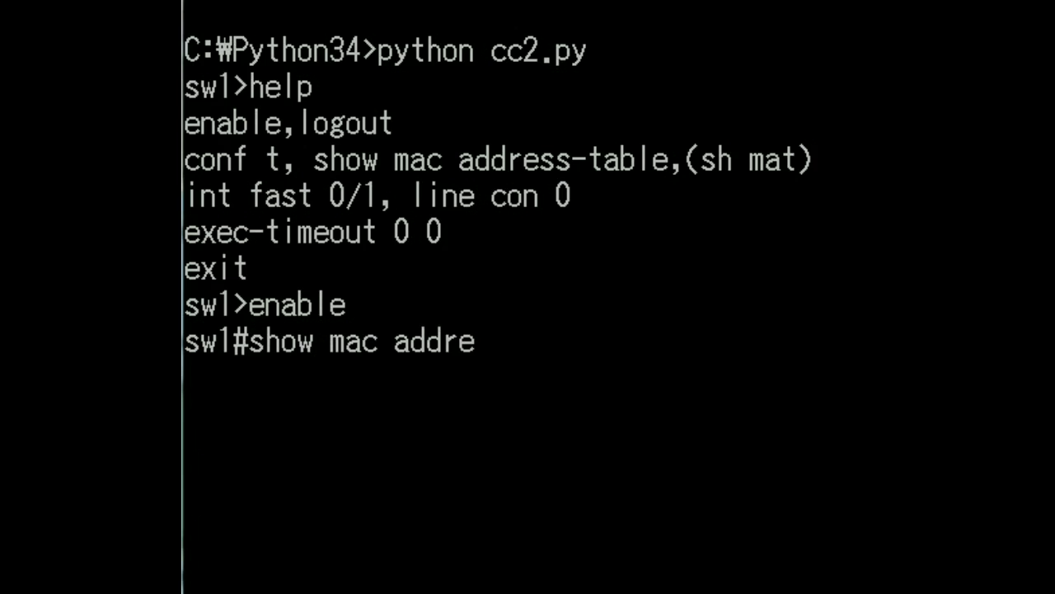
text(ss-table)
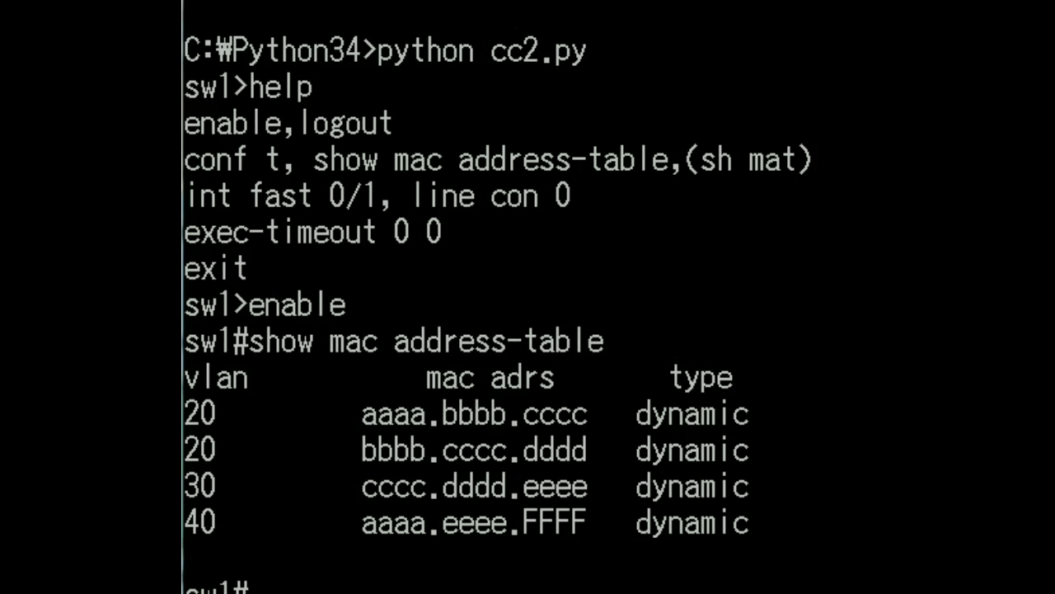
mouse_move(558, 366)
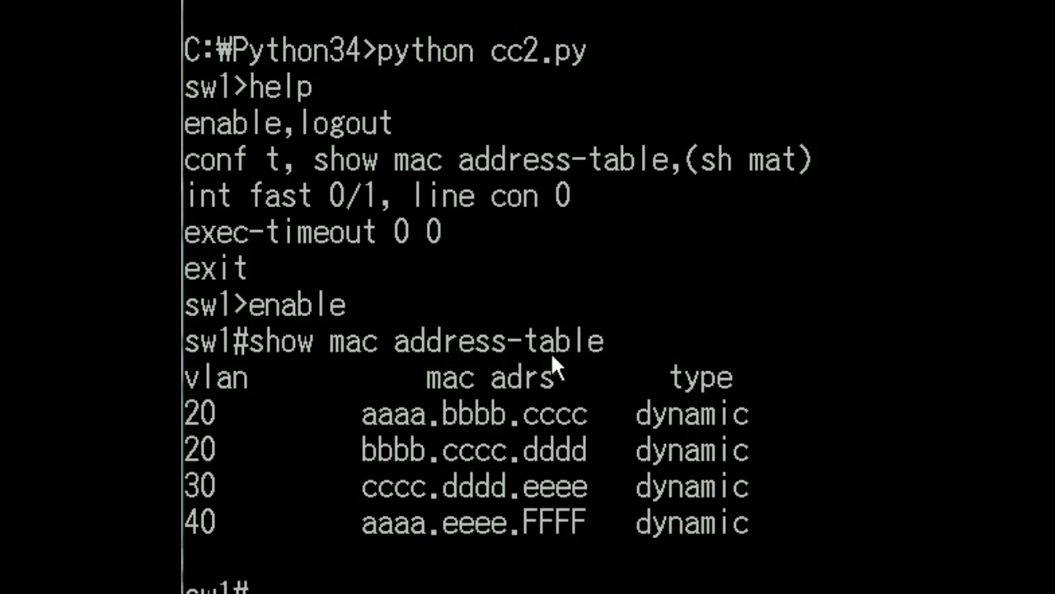
mouse_move(495, 465)
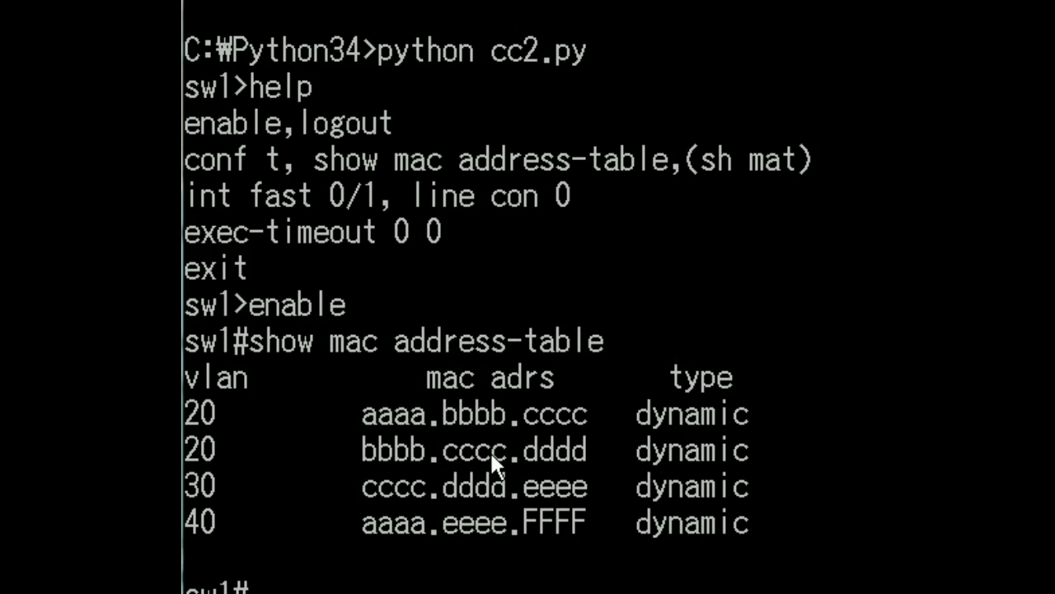
mouse_move(208, 422)
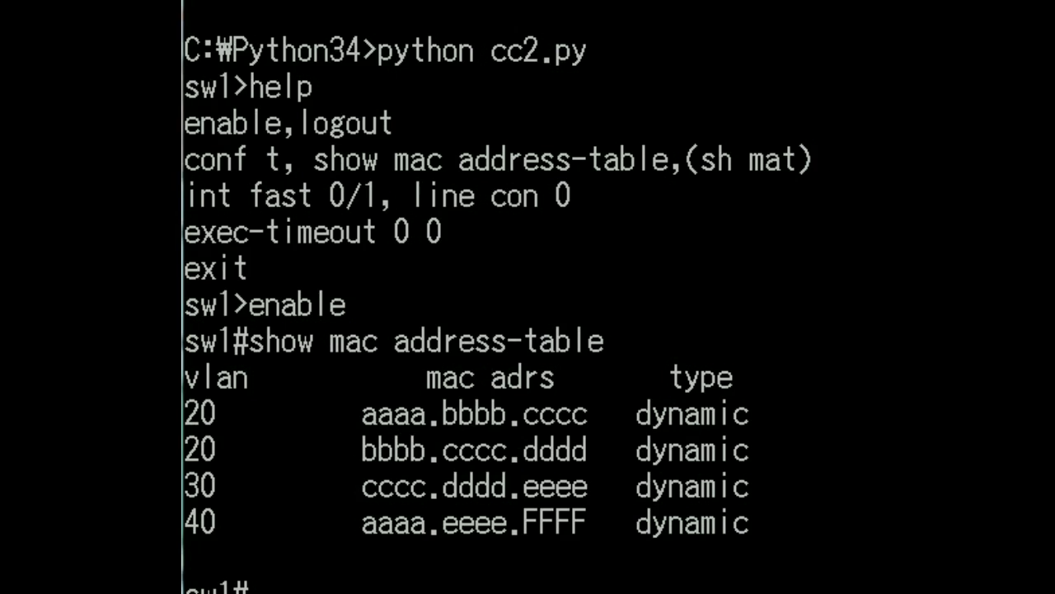
mouse_move(713, 432)
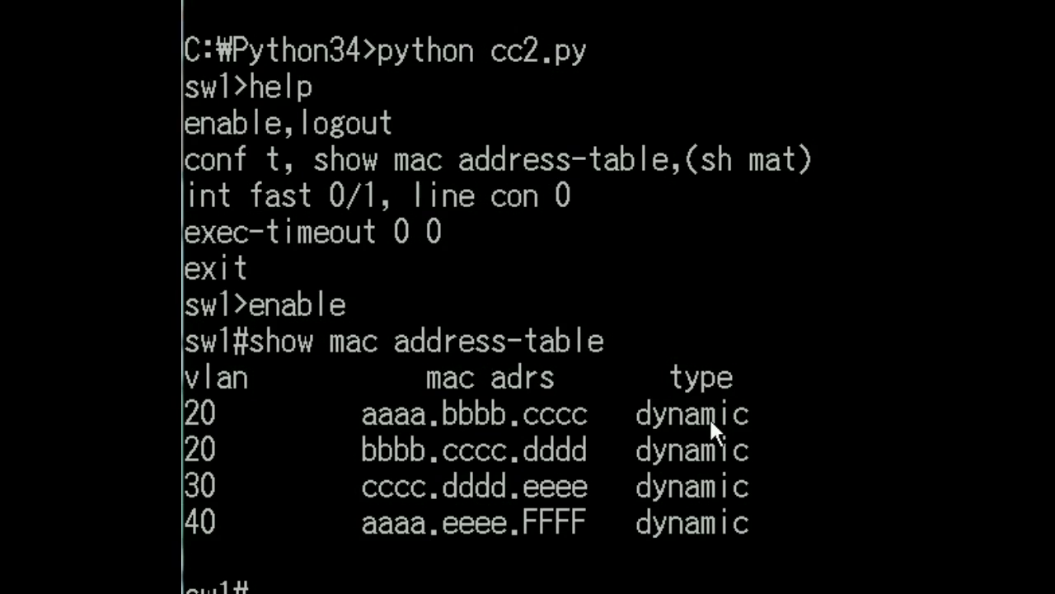
mouse_move(706, 442)
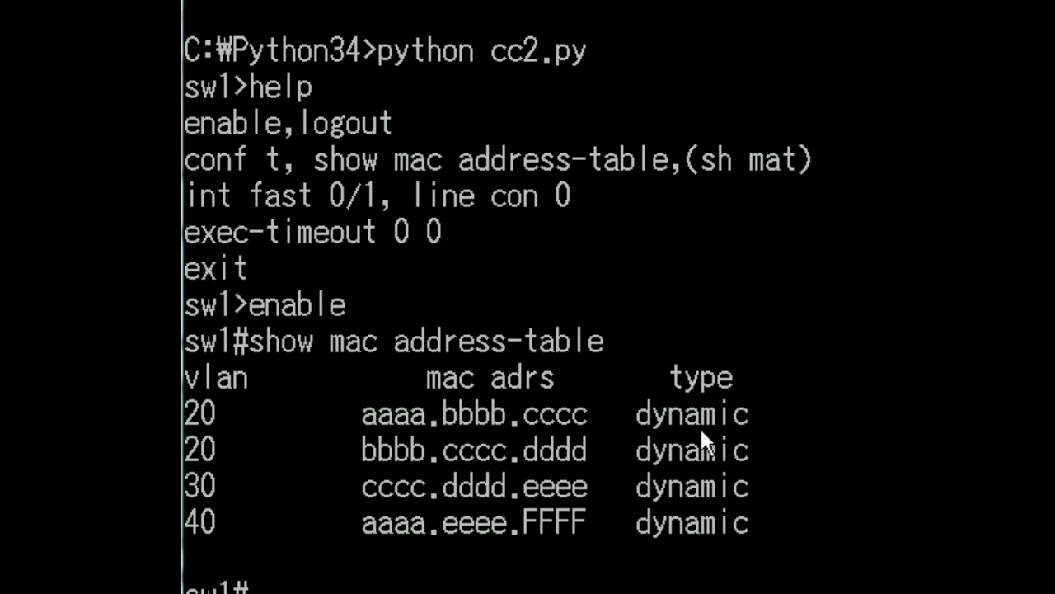
scroll(down, 3)
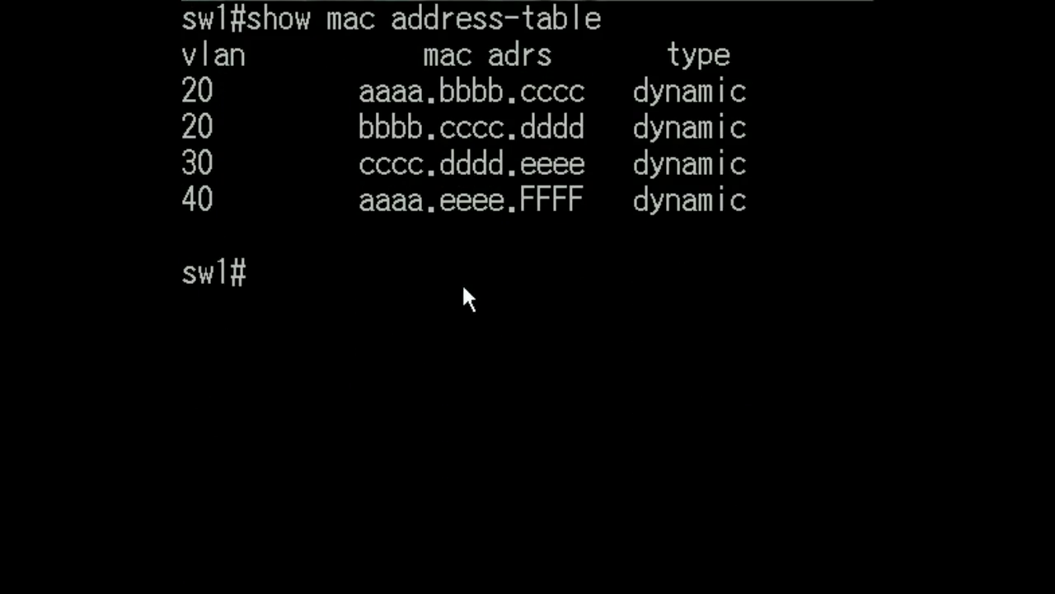
Show the command list again, then enter global configuration mode with conf t
text(help)
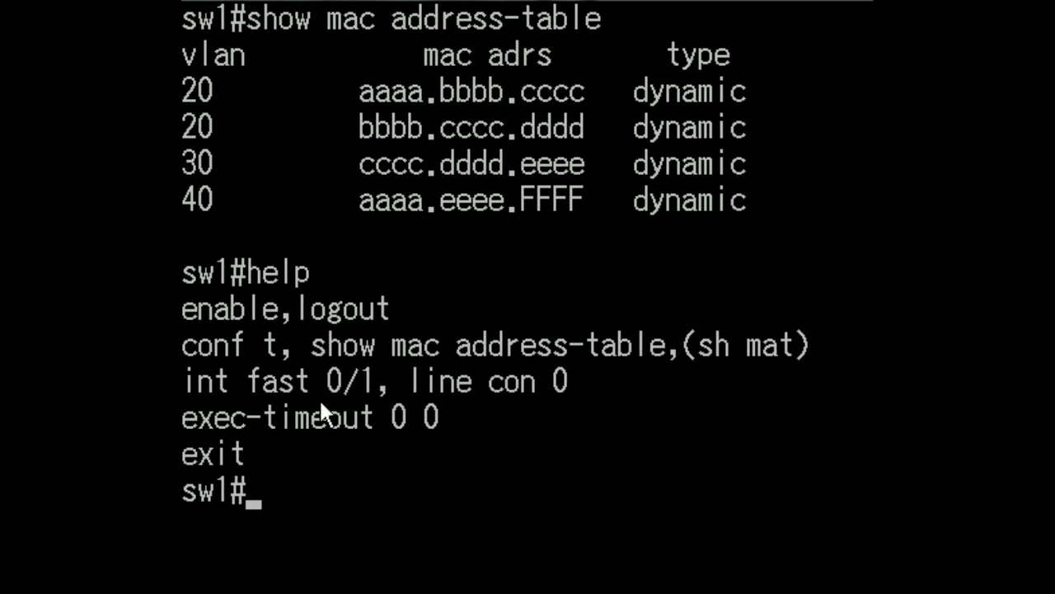
mouse_move(260, 371)
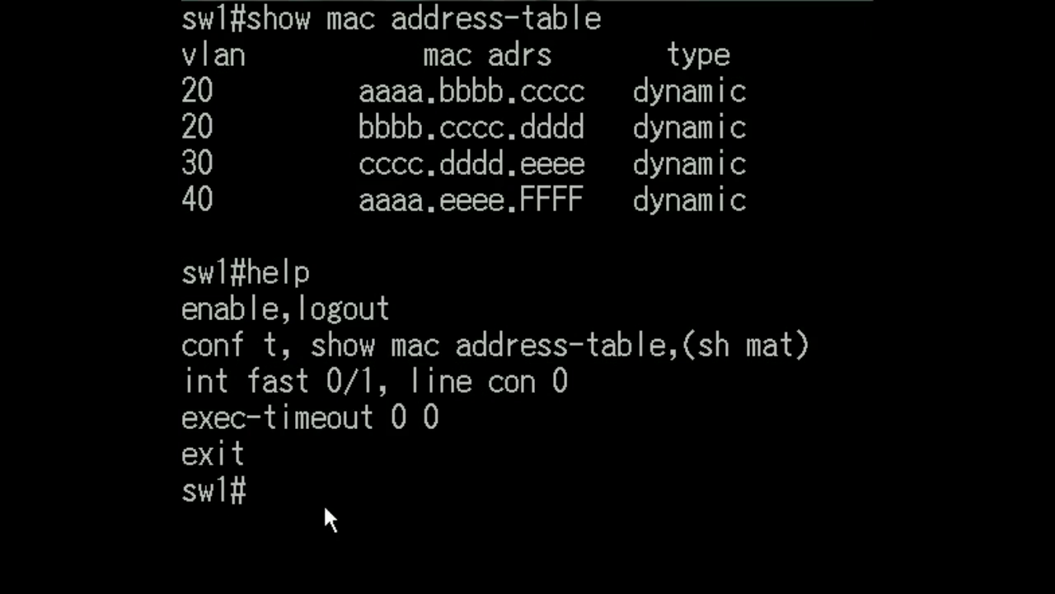
text(conf)
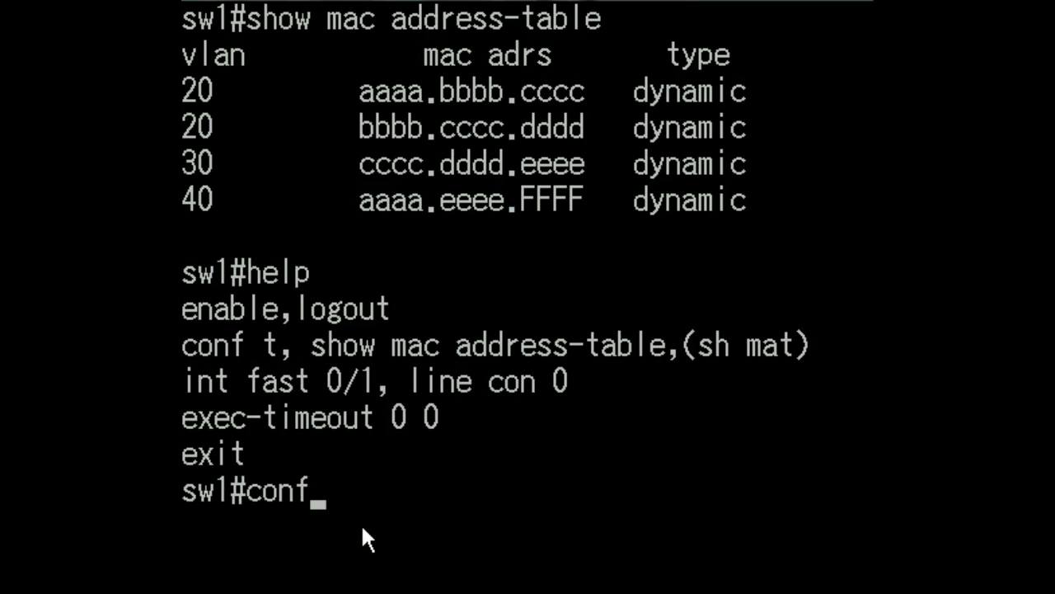
key(Return)
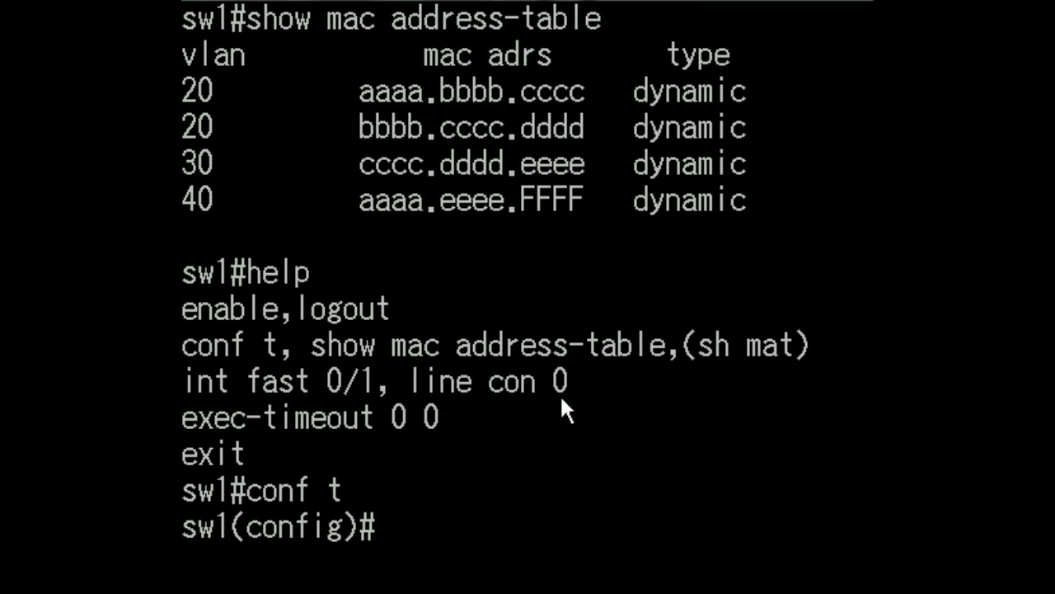
mouse_move(429, 561)
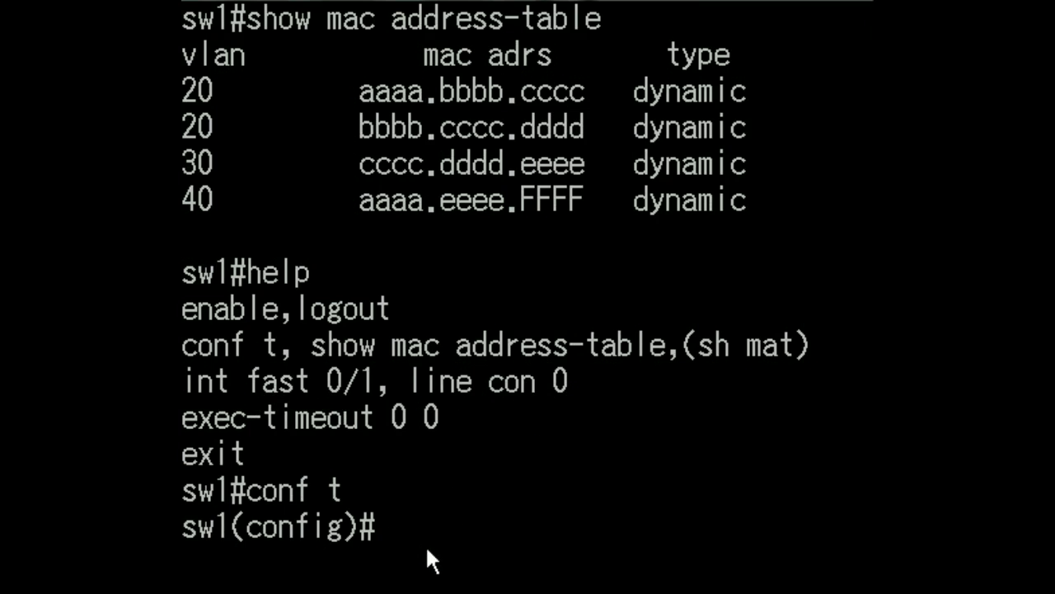
Enter console line 0 configuration, then exit back to sw1(config)#
text(li)
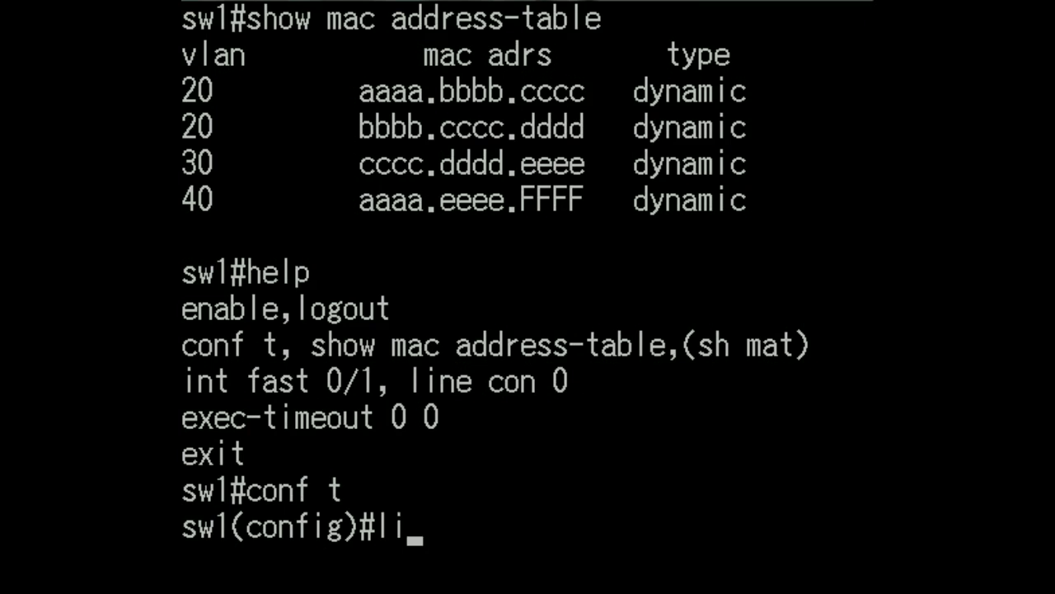
text(ne con)
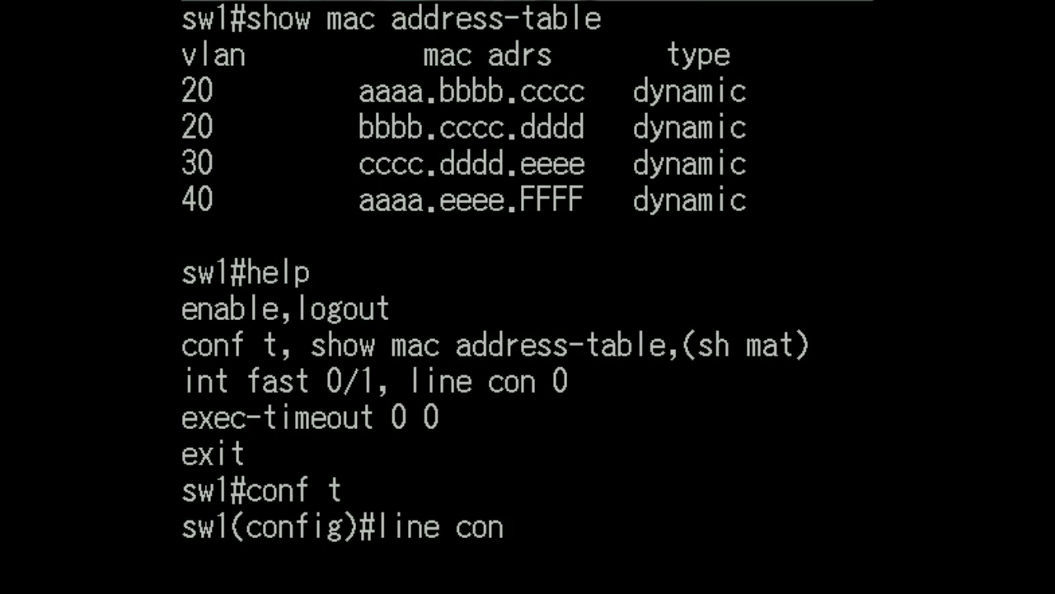
text(0)
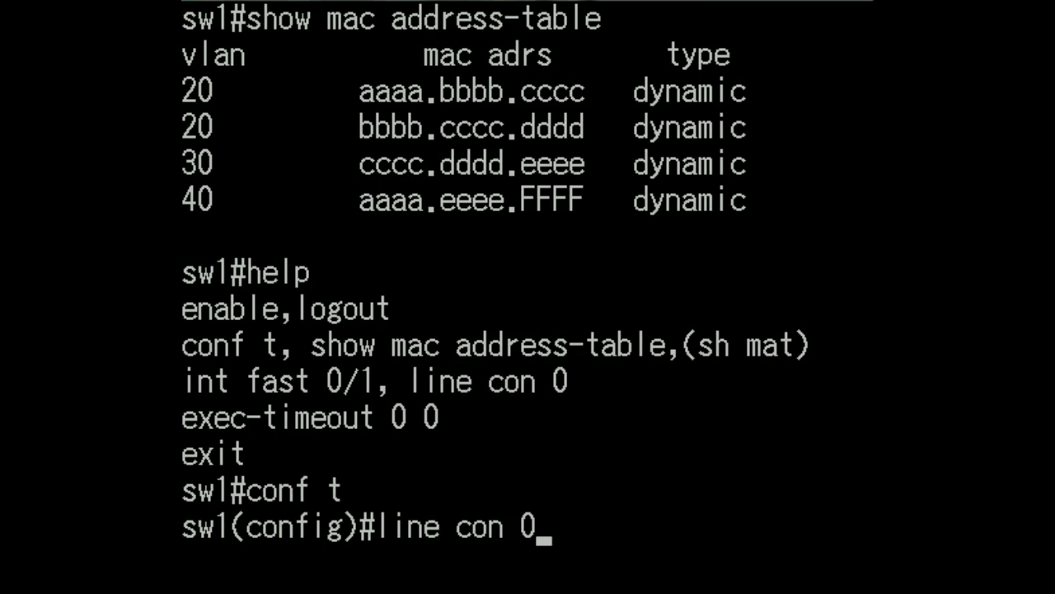
key(Return)
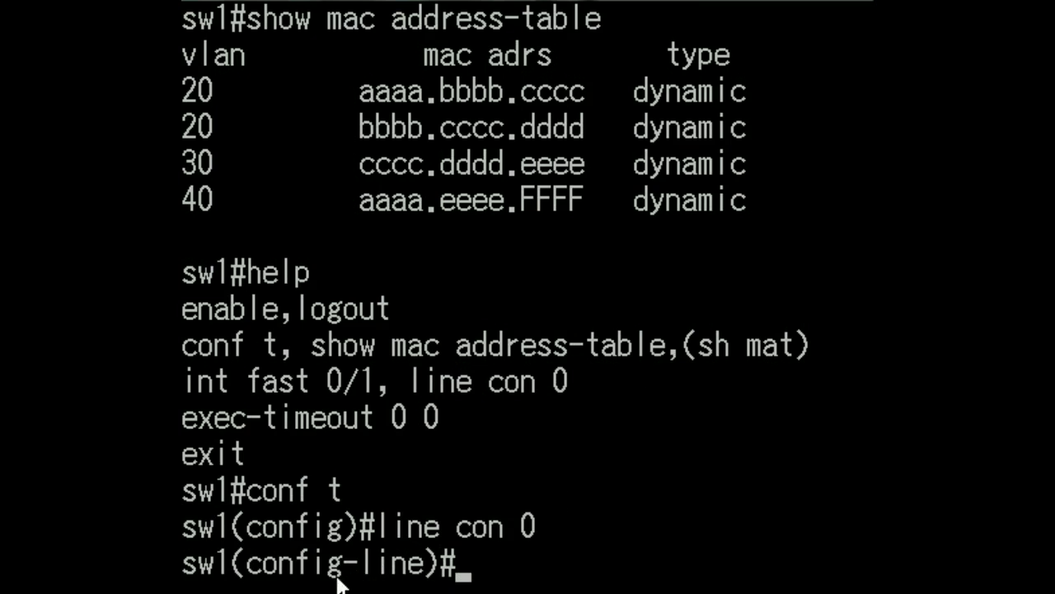
mouse_move(412, 577)
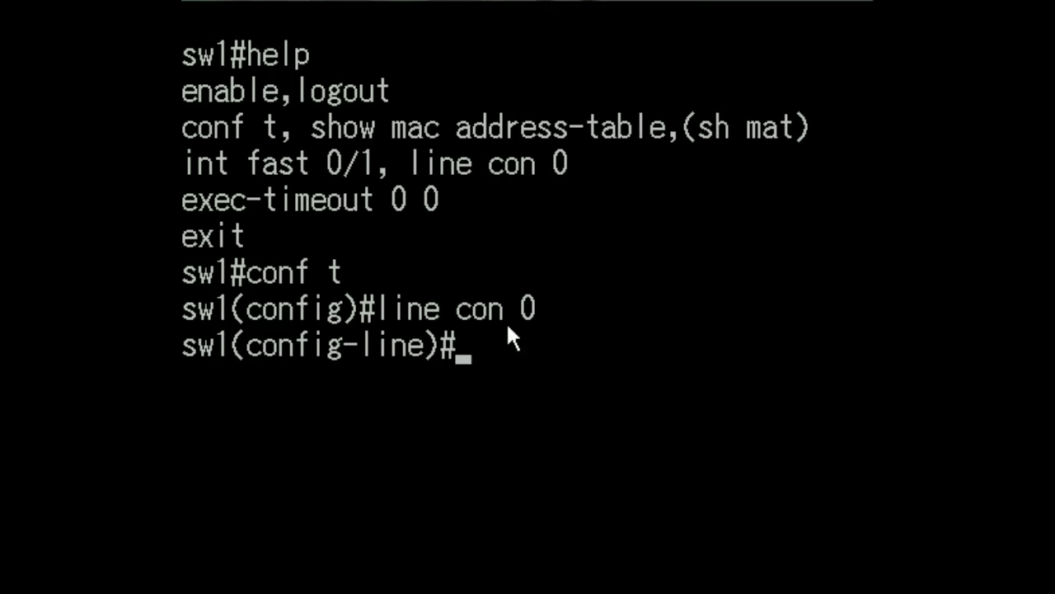
text(exit)
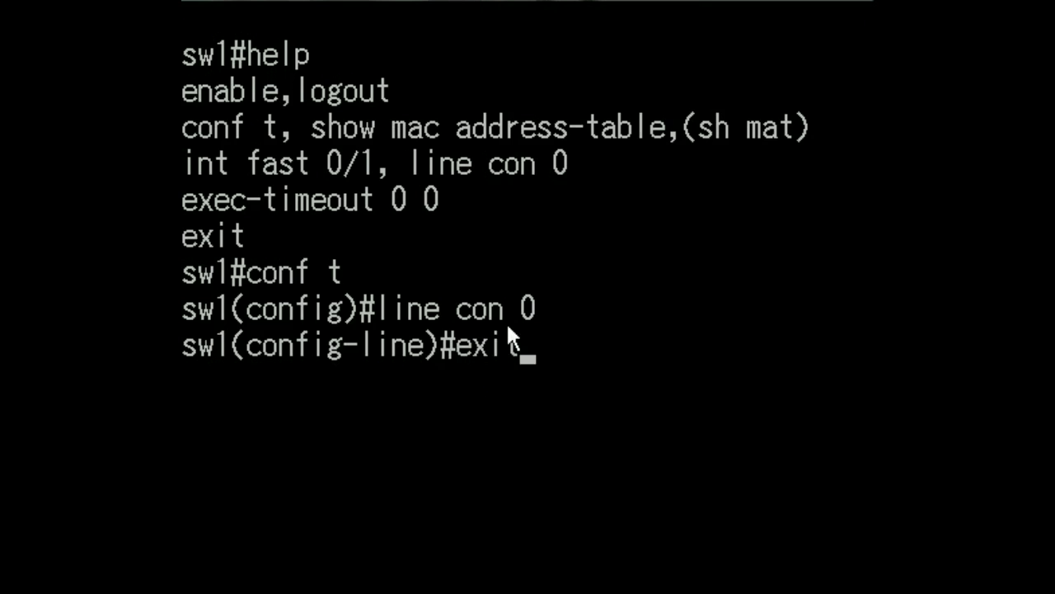
key(Return)
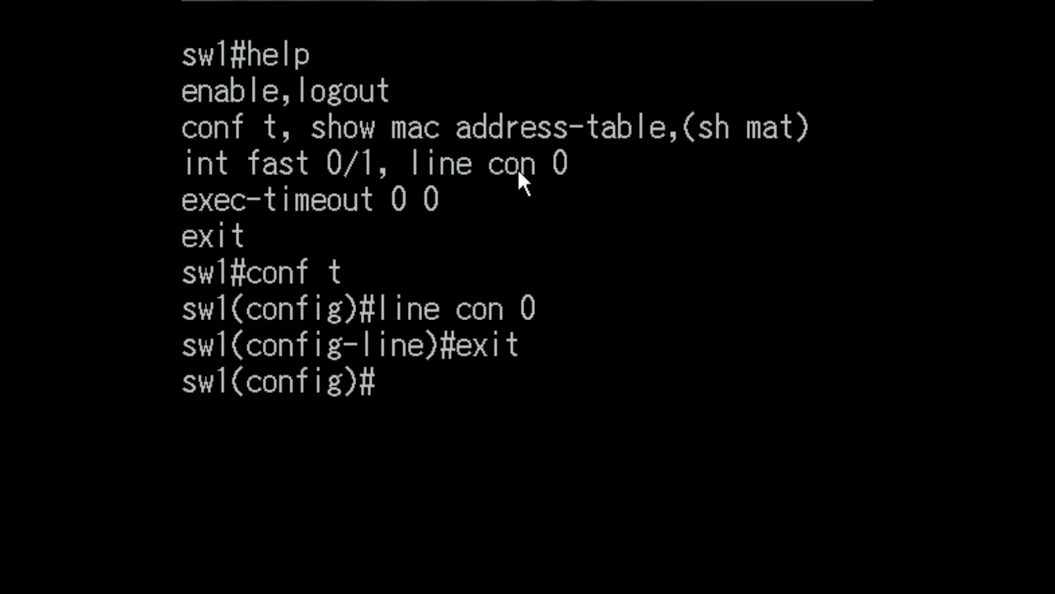
mouse_move(239, 190)
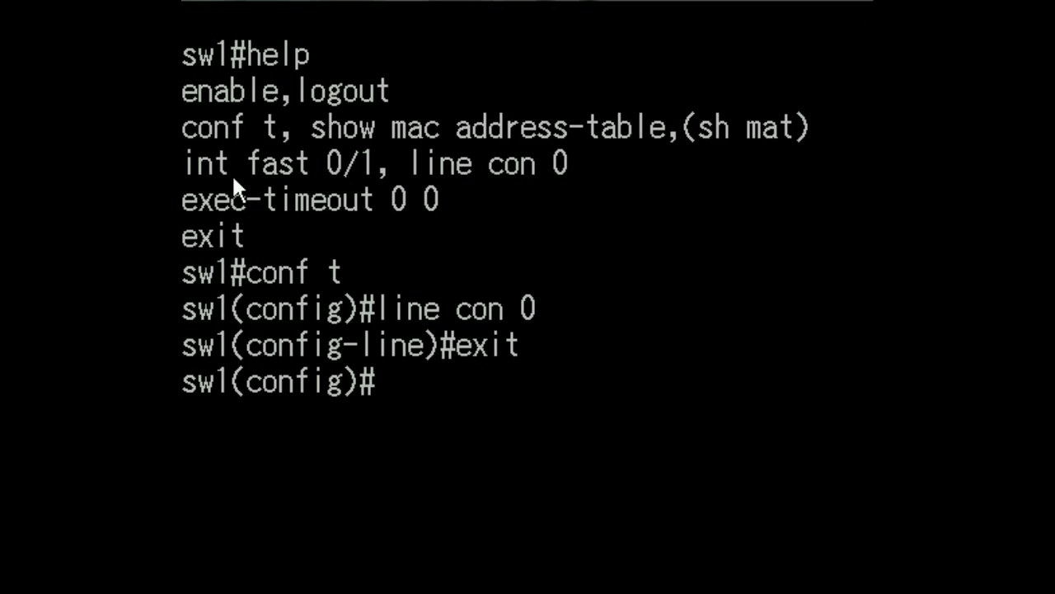
mouse_move(211, 181)
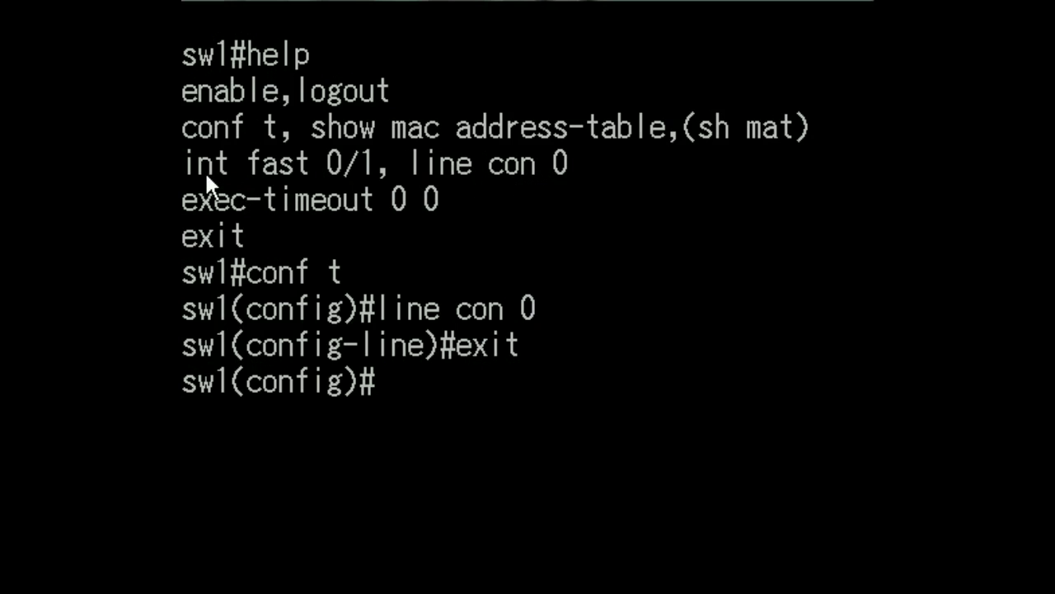
mouse_move(293, 173)
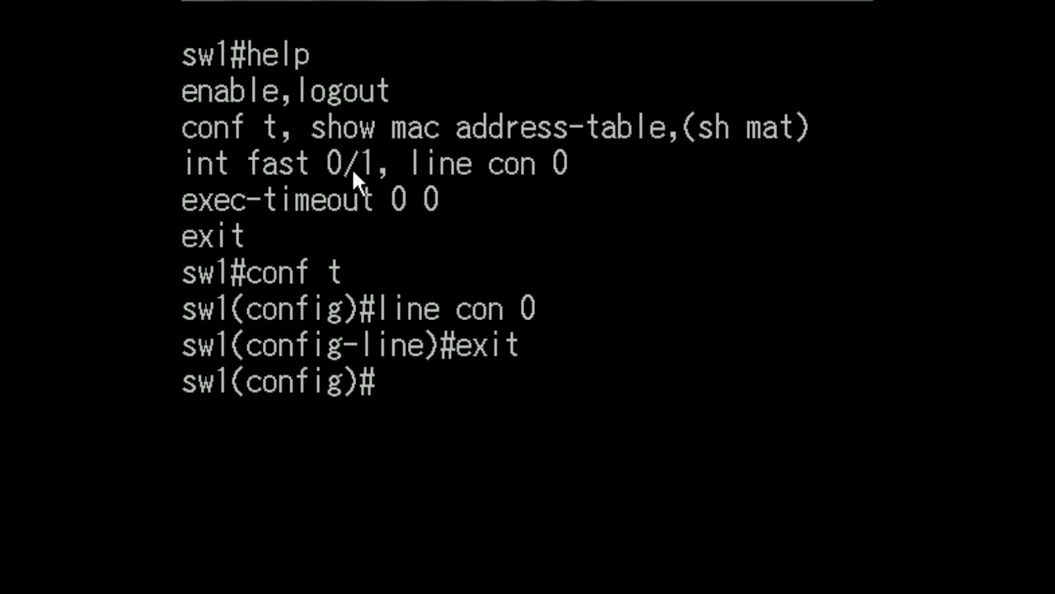
mouse_move(295, 188)
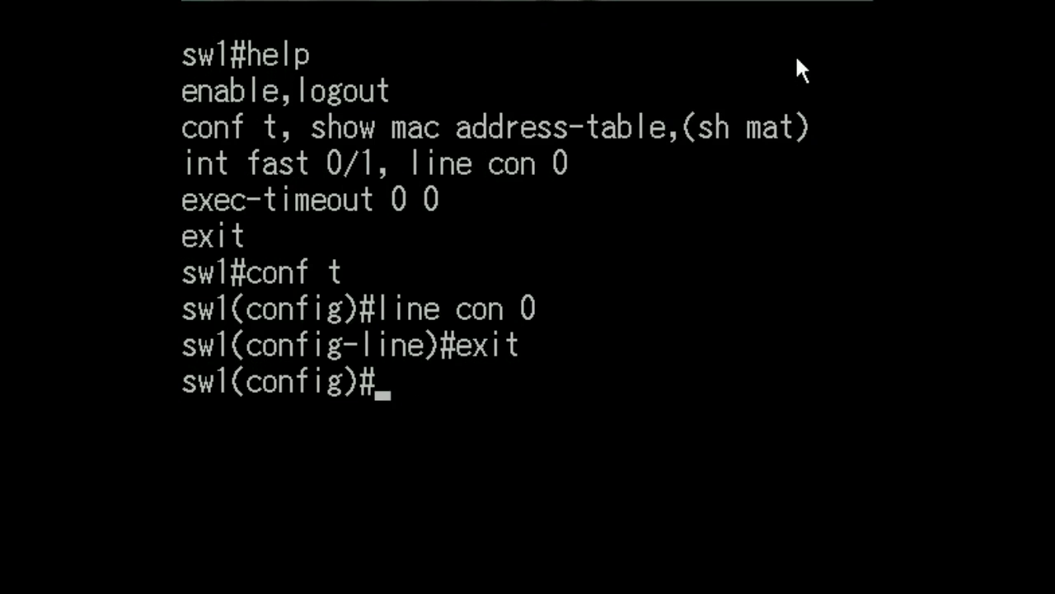
Enter interface configuration for fast 0/1, reaching the sw1(conf-if)# prompt
text(int)
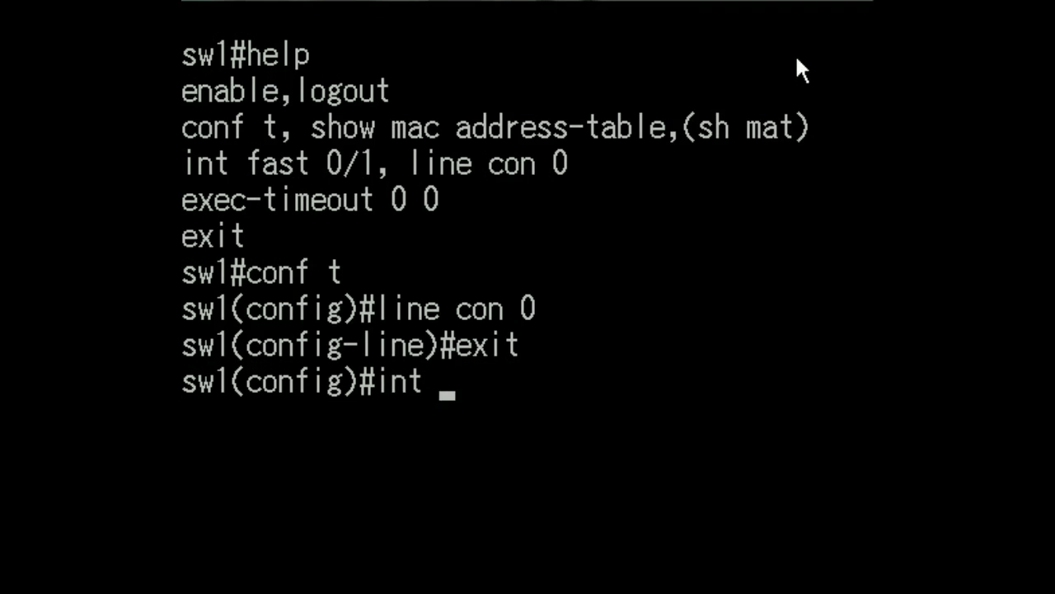
text(fast 0)
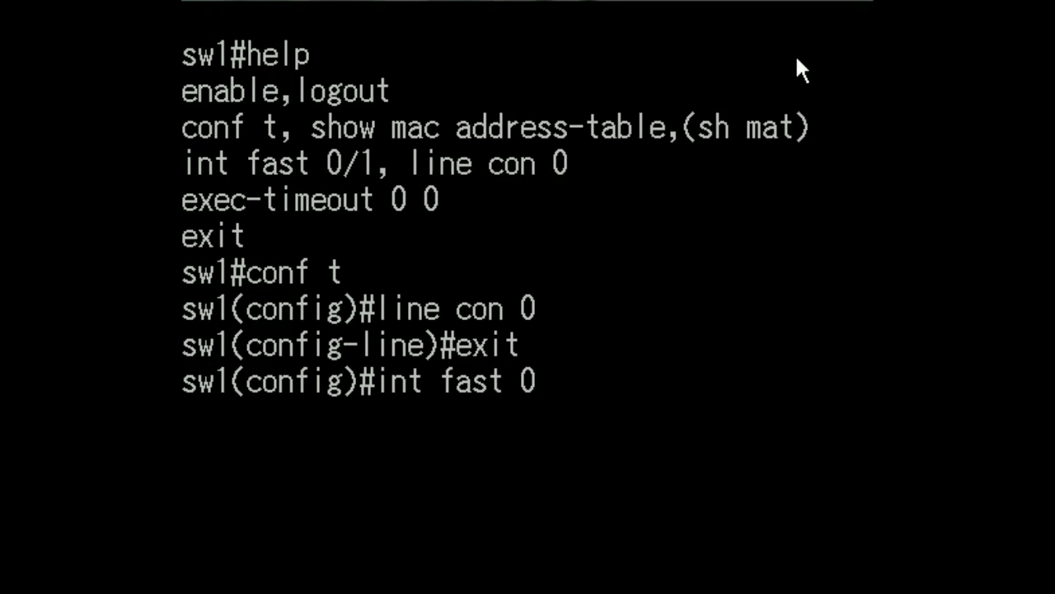
text(/1)
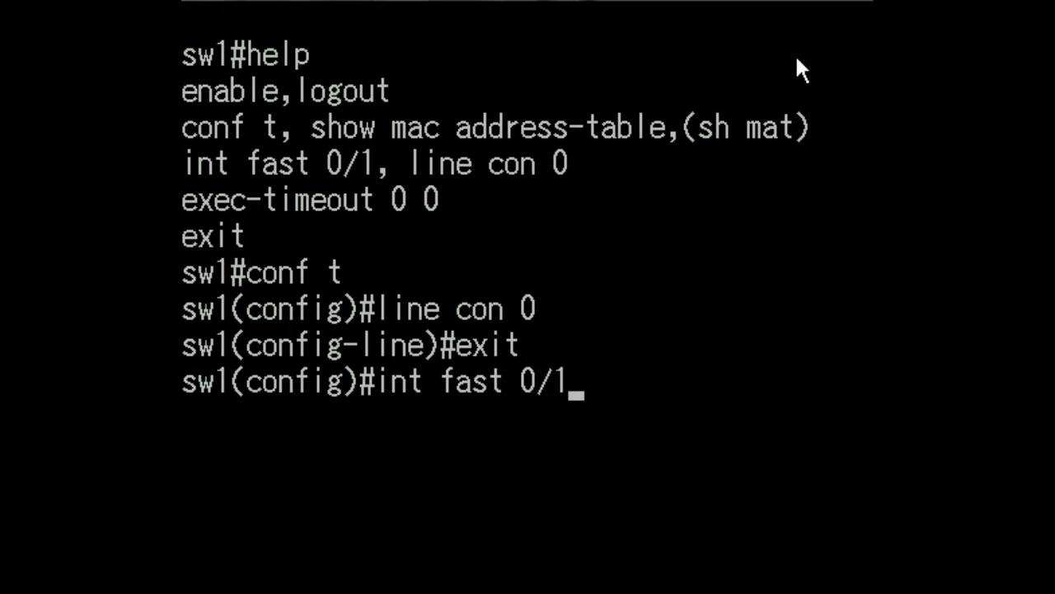
key(Return)
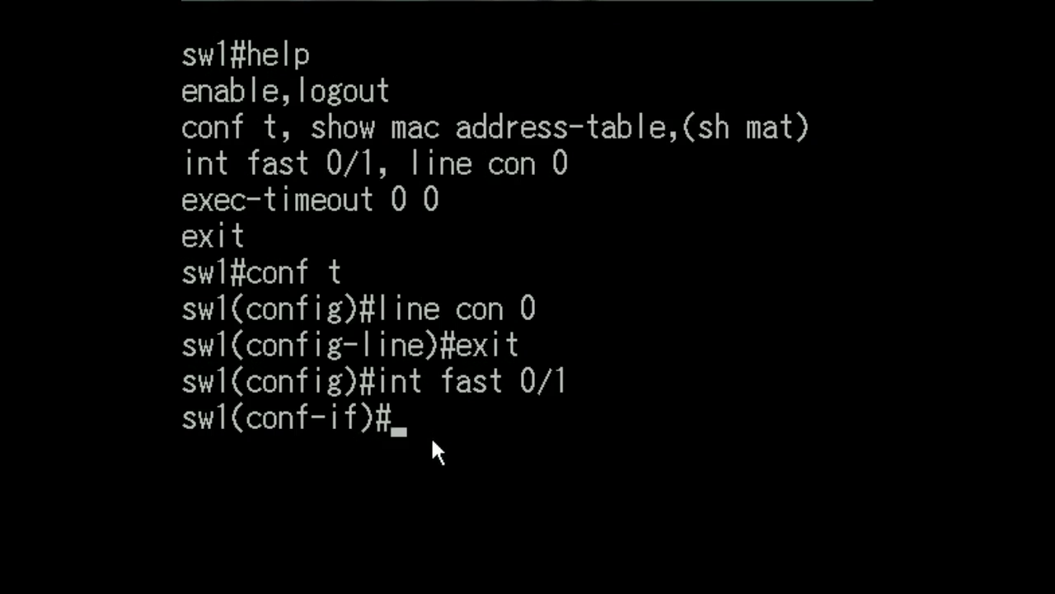
mouse_move(425, 437)
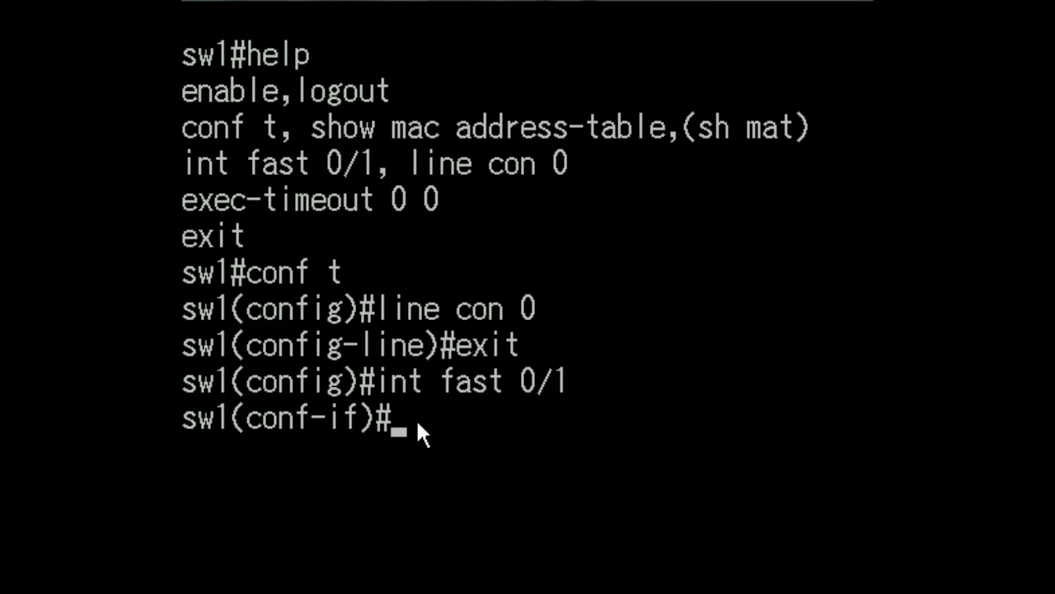
Exit all configuration levels and log out, returning to the C:\Python34 prompt
text(exit)
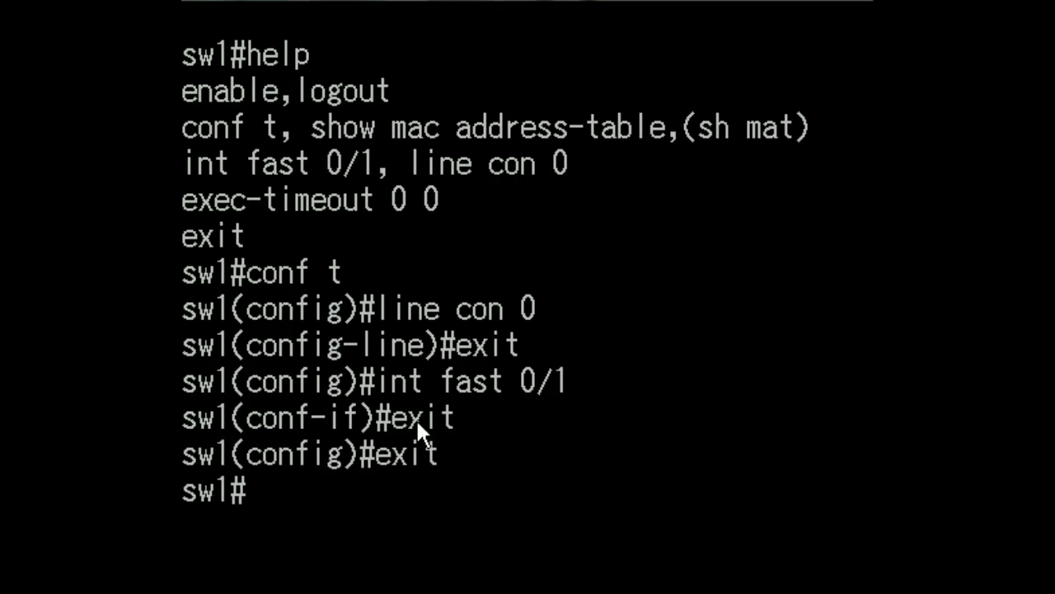
text(exit)
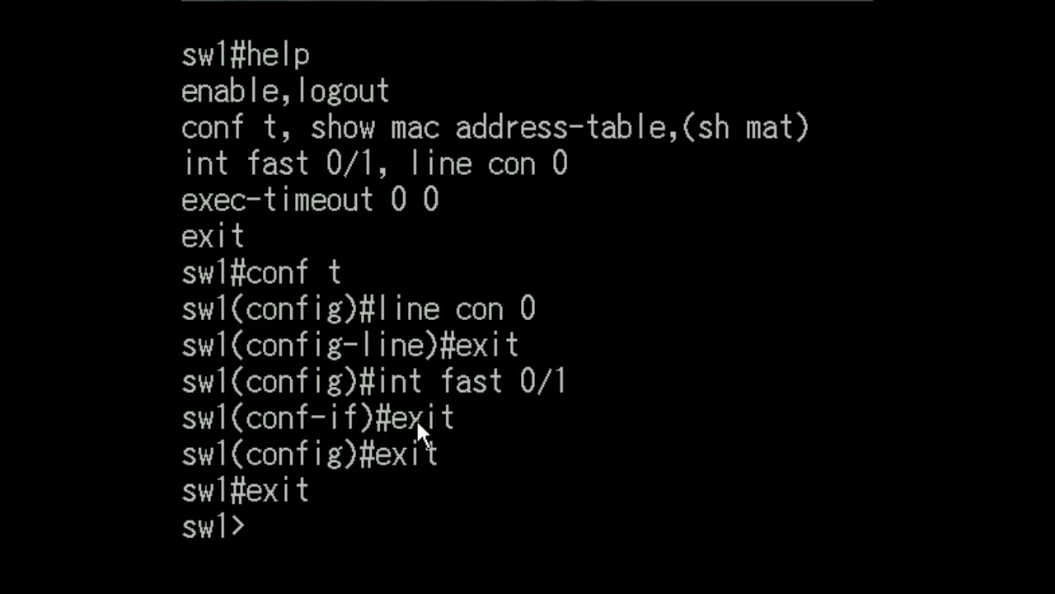
text(logout)
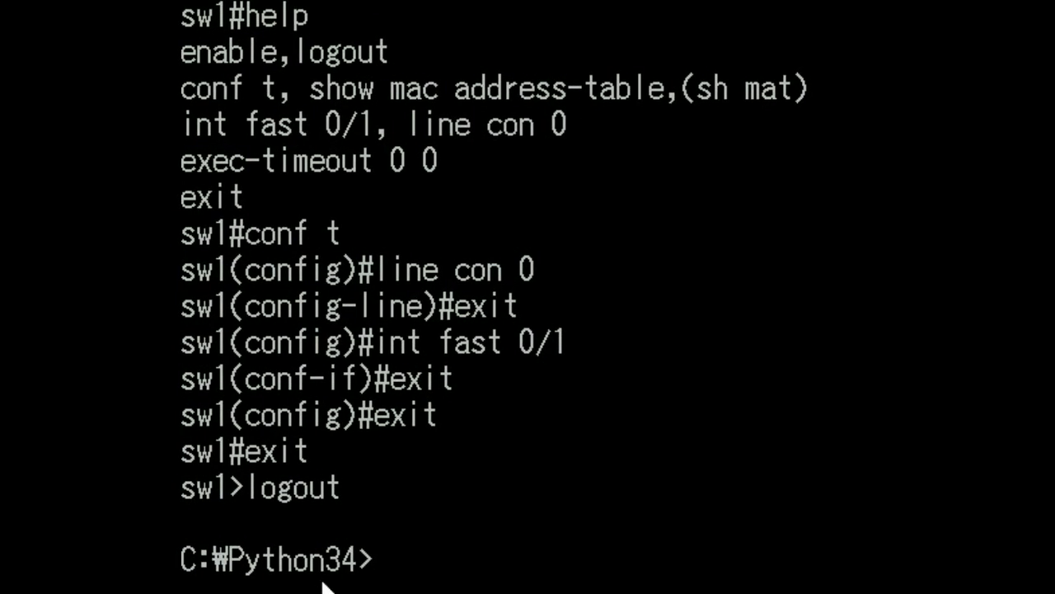
mouse_move(322, 574)
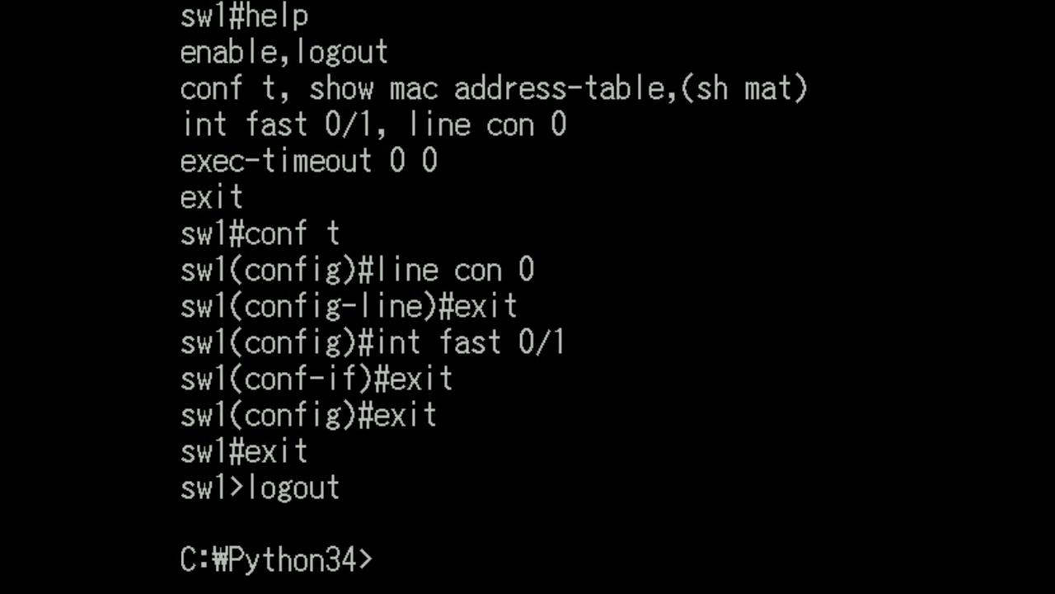